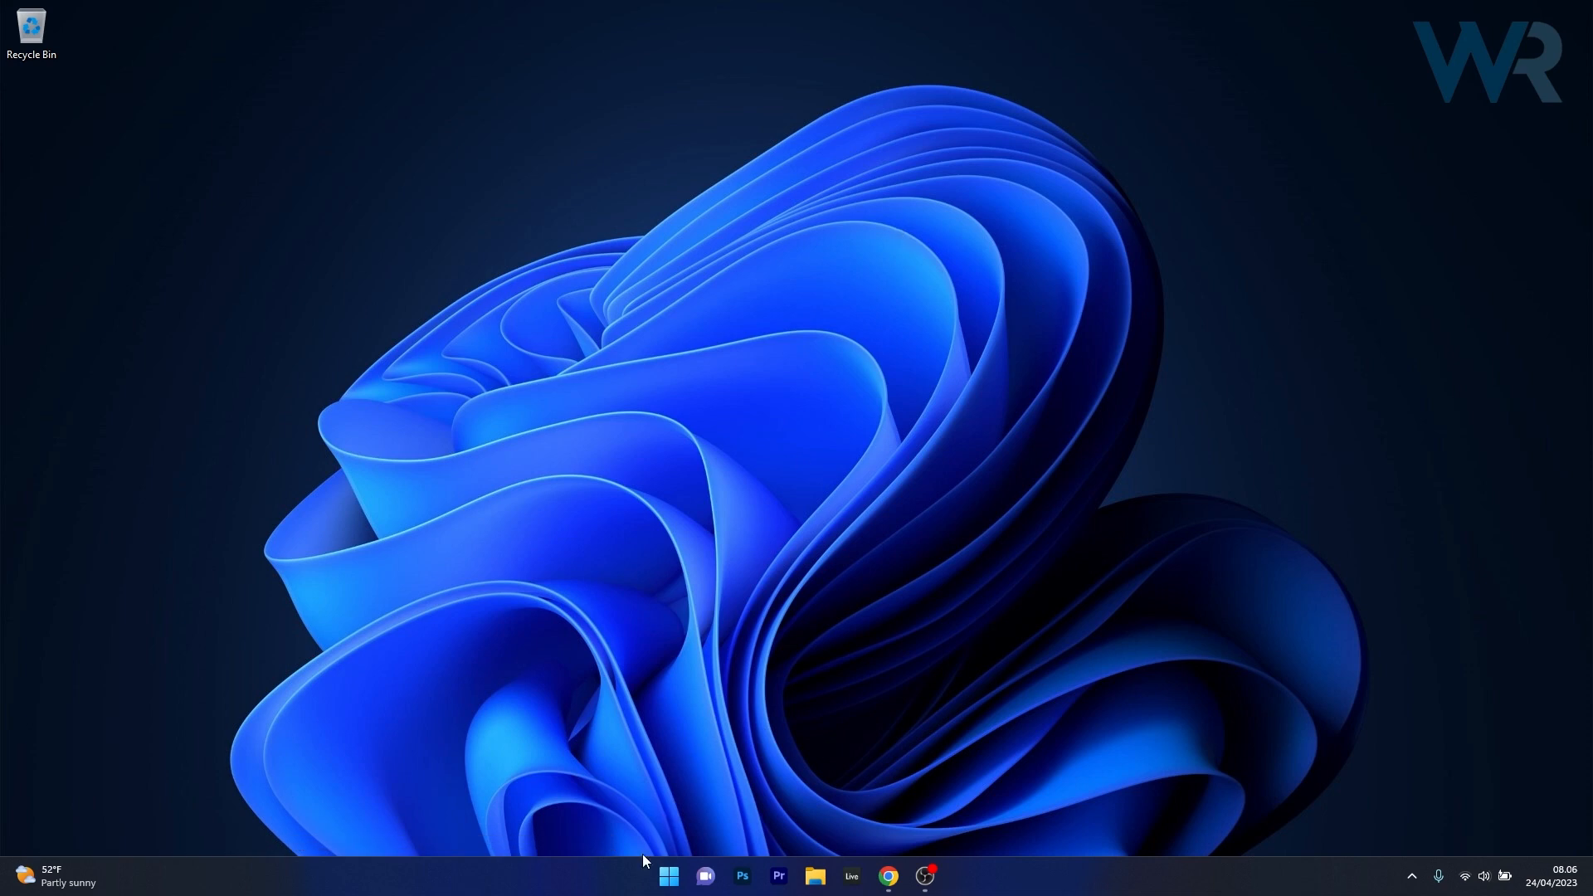
Step: Open Device Manager, expand Display adapters, and bring up the NVIDIA GeForce RTX 2060's driver options
right_click(667, 876)
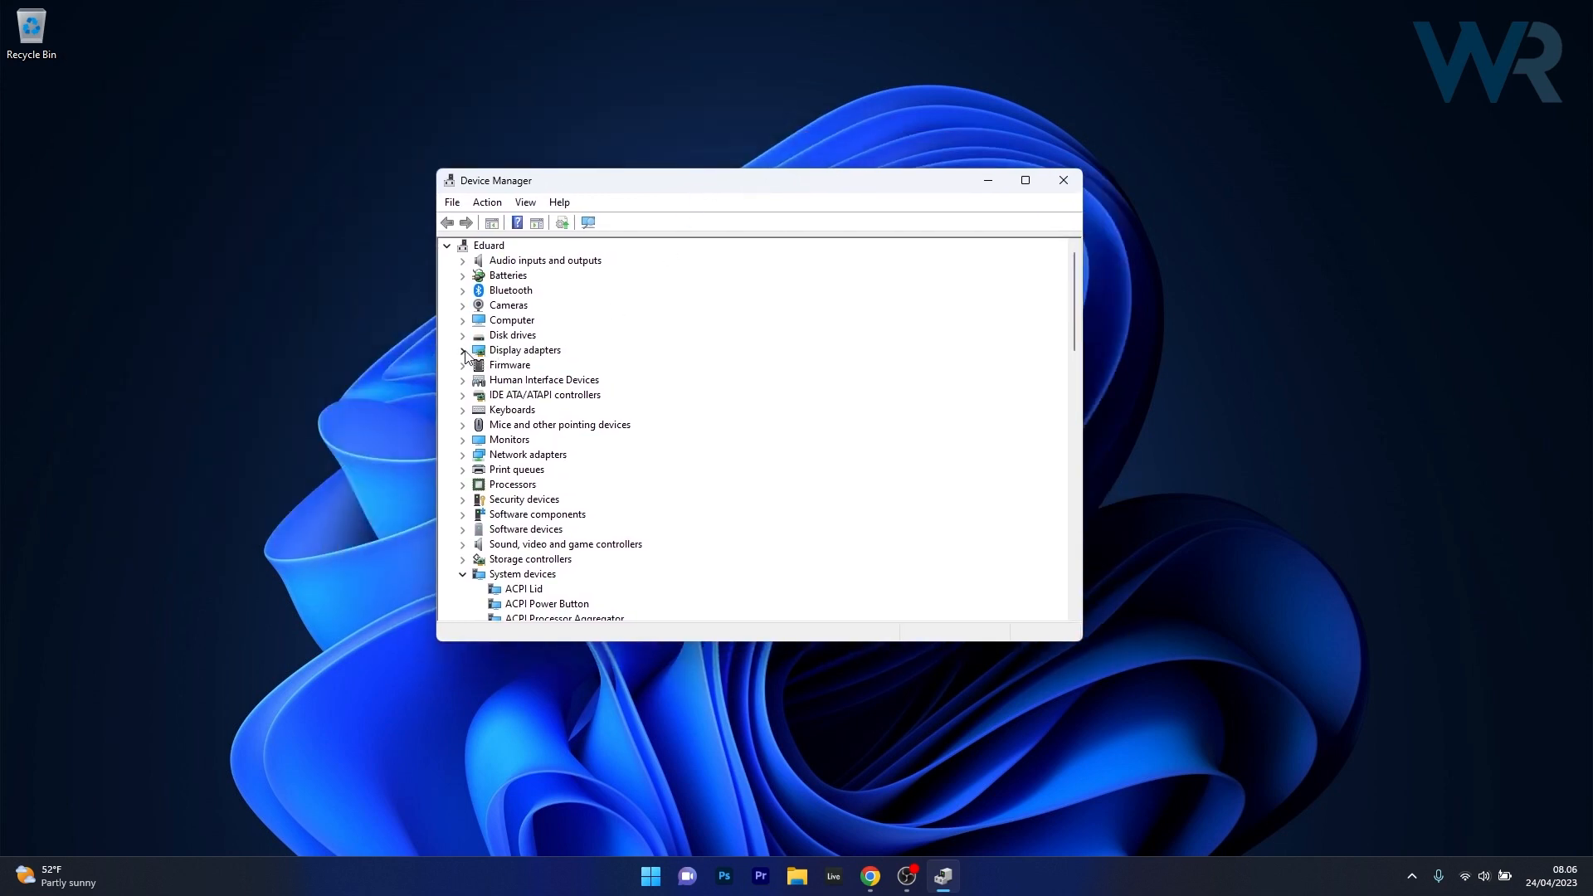
click(463, 349)
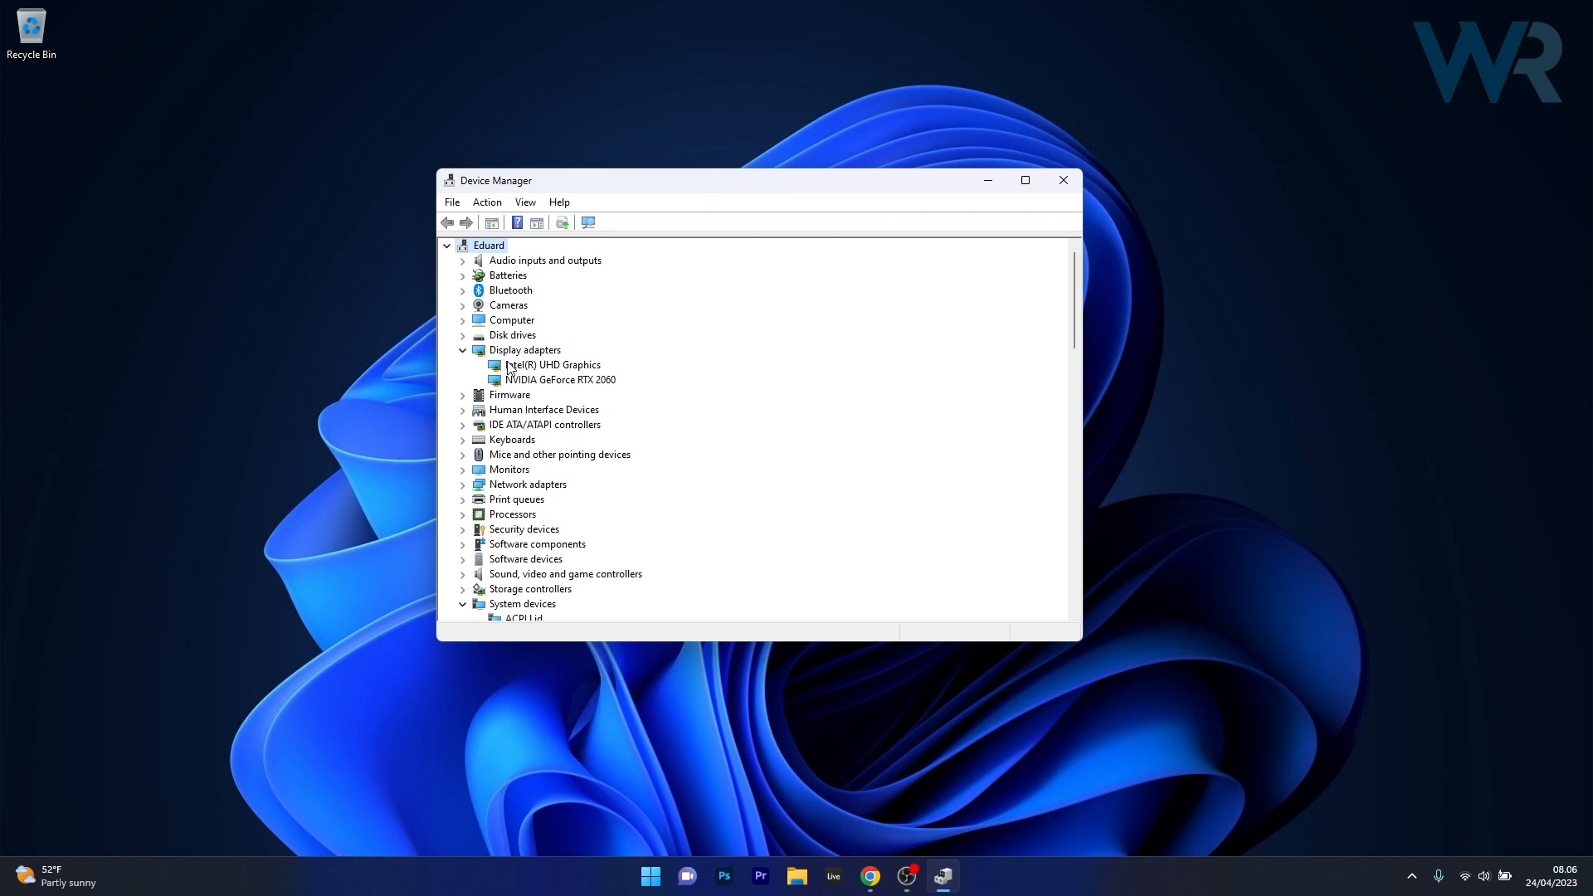
right_click(560, 379)
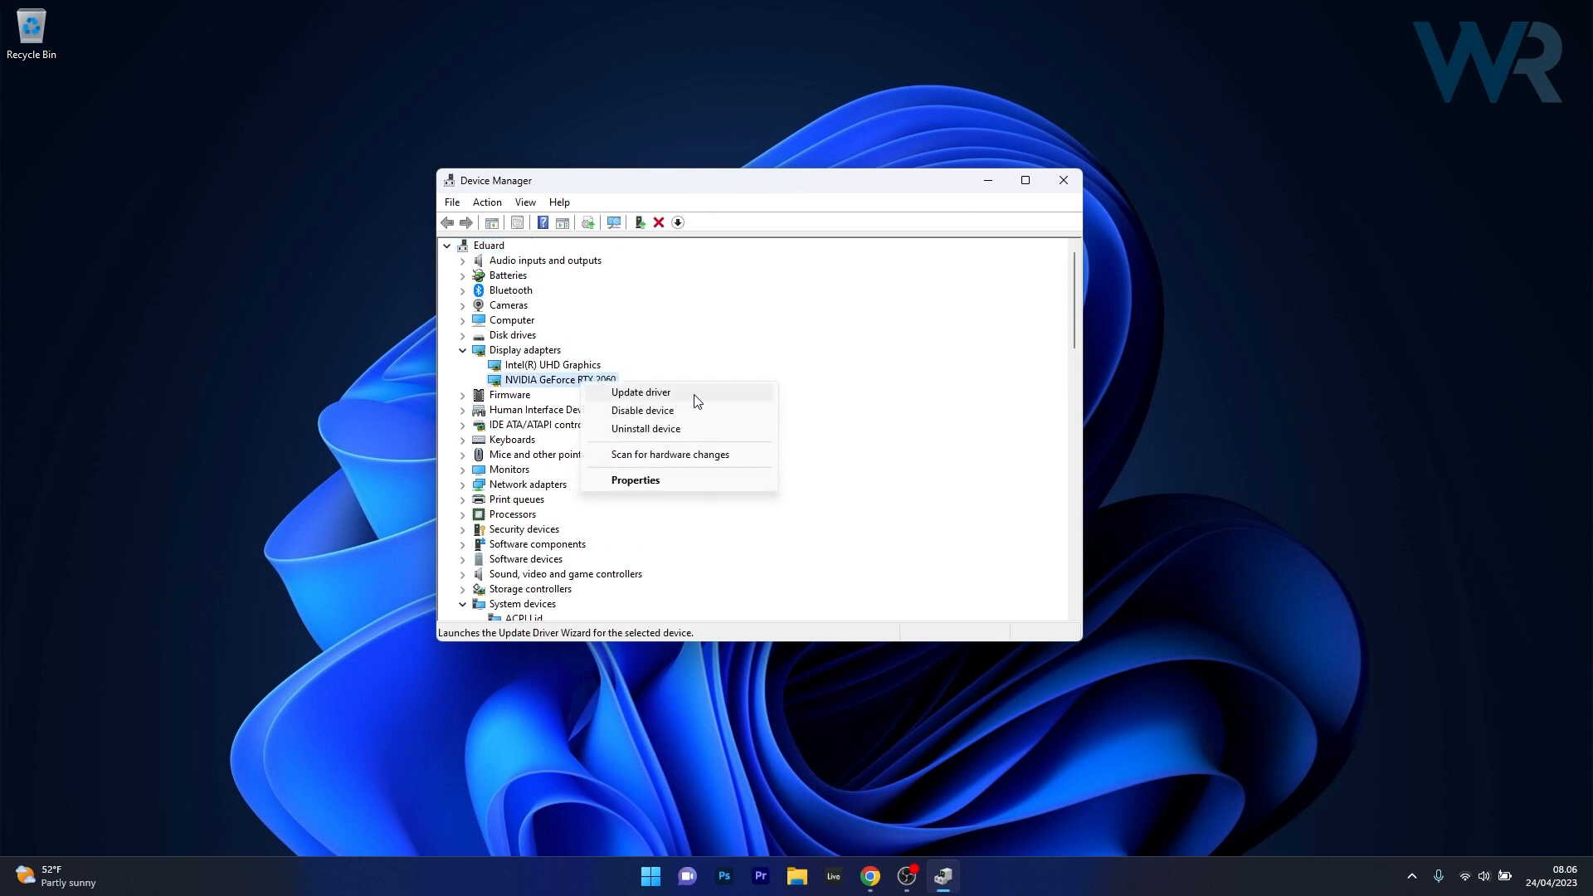
Step: Run an automatic driver search for the RTX 2060, then close the 'best drivers installed' result
click(642, 392)
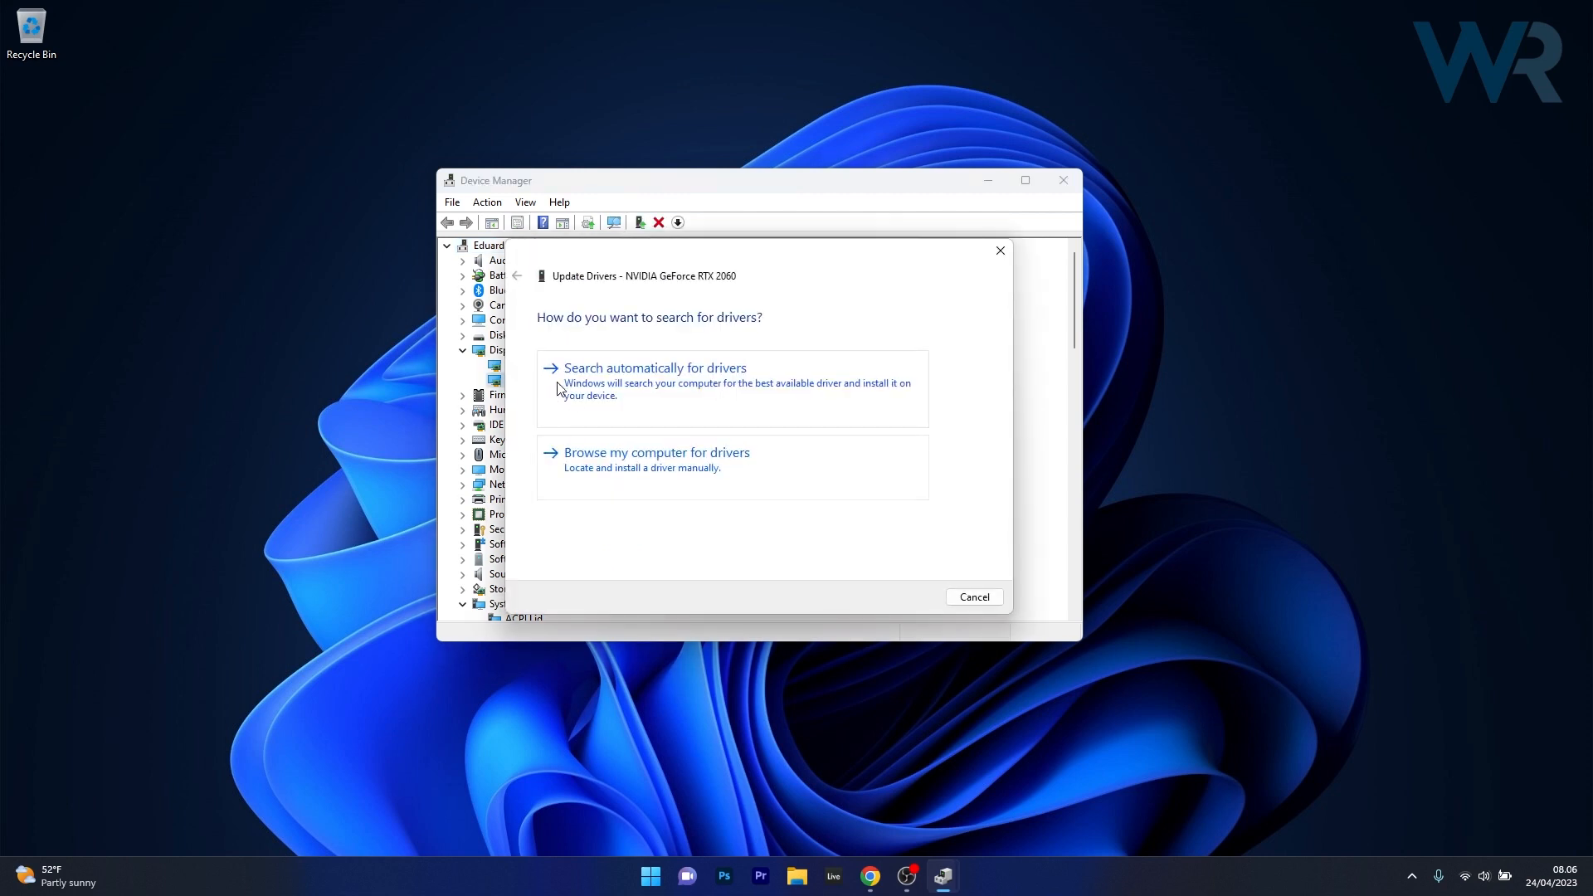
click(655, 367)
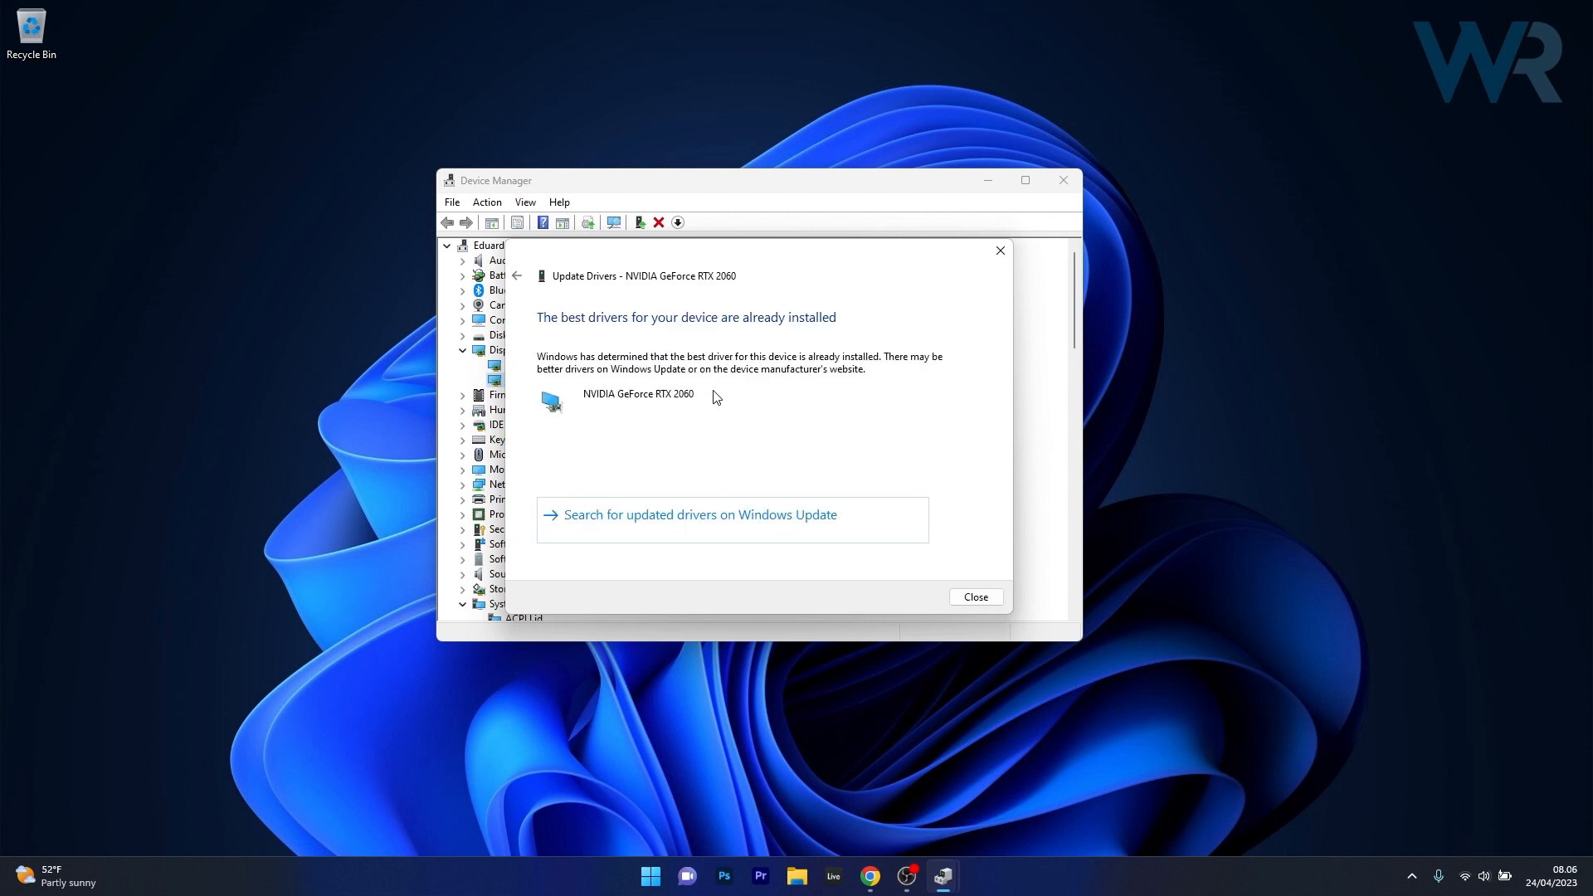
mouse_move(723, 395)
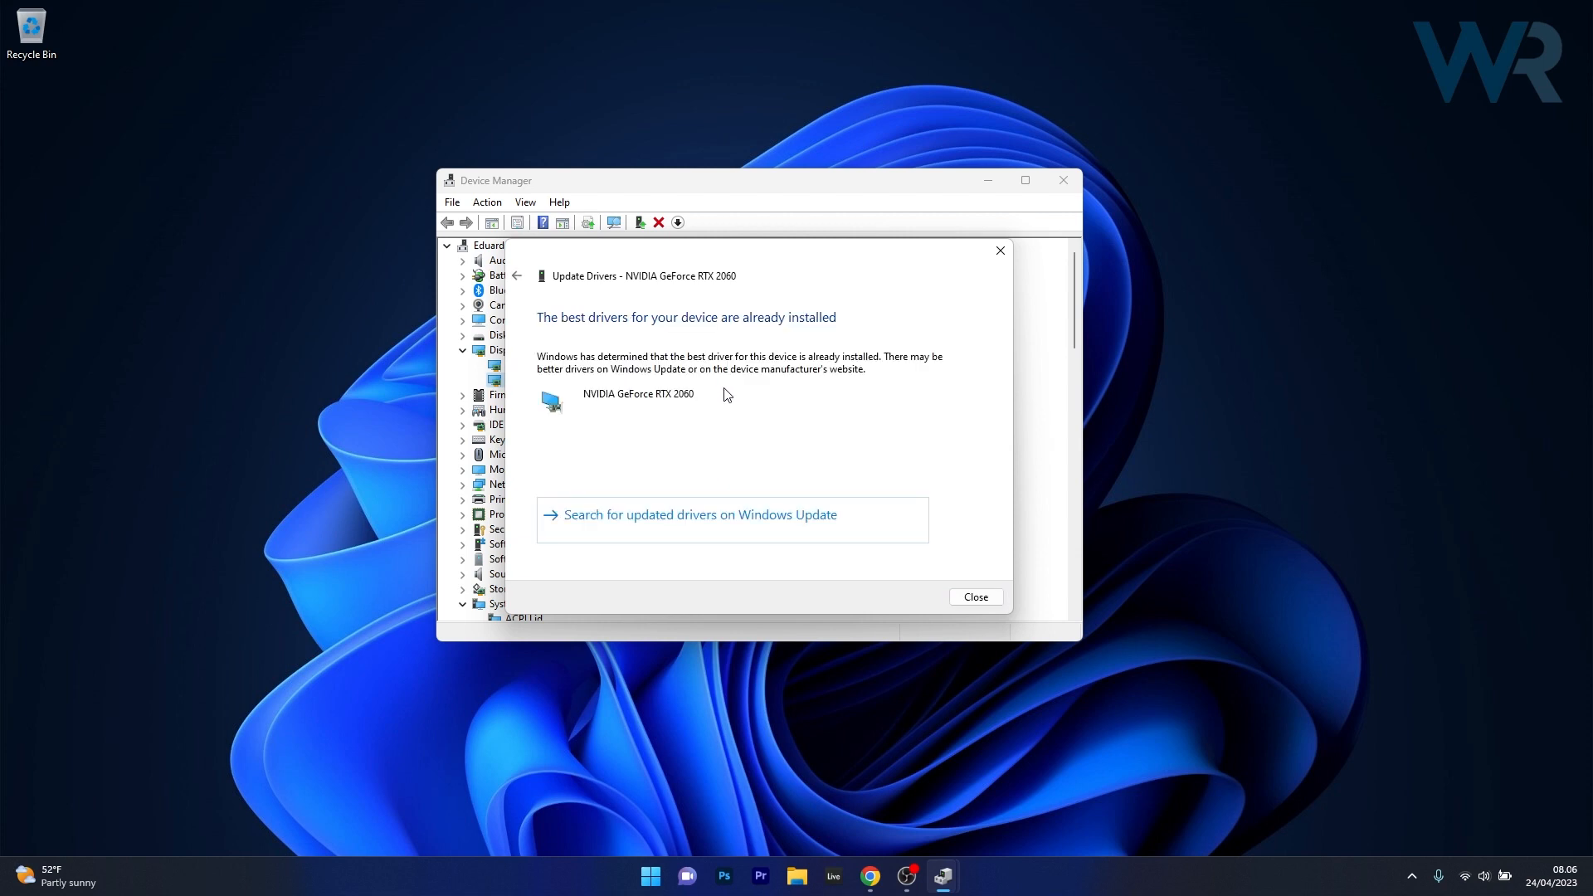
mouse_move(742, 397)
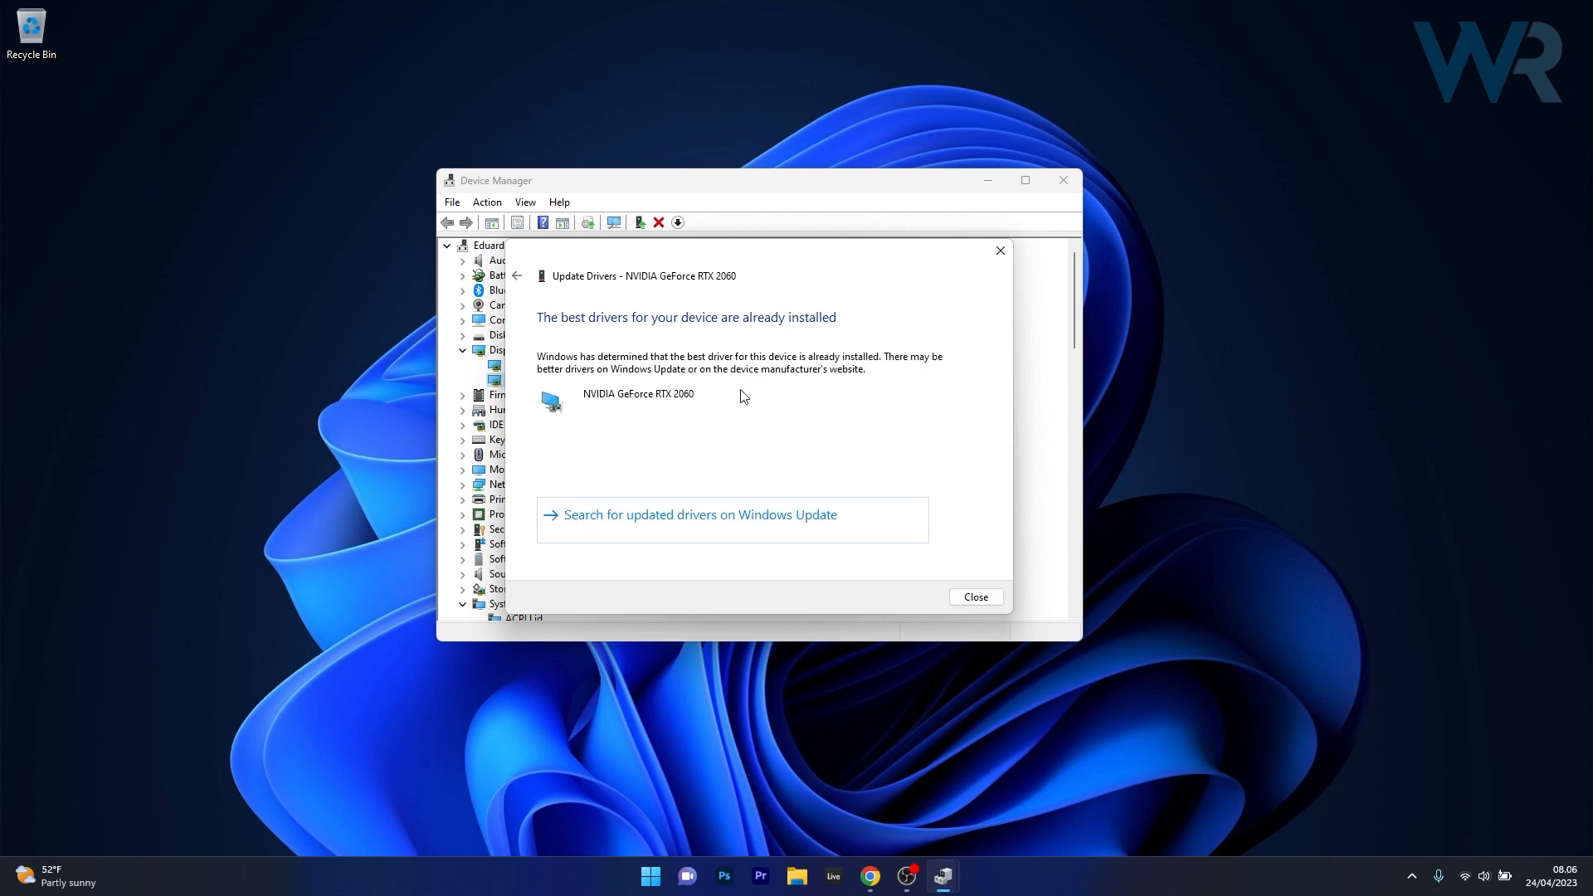
mouse_move(1000, 251)
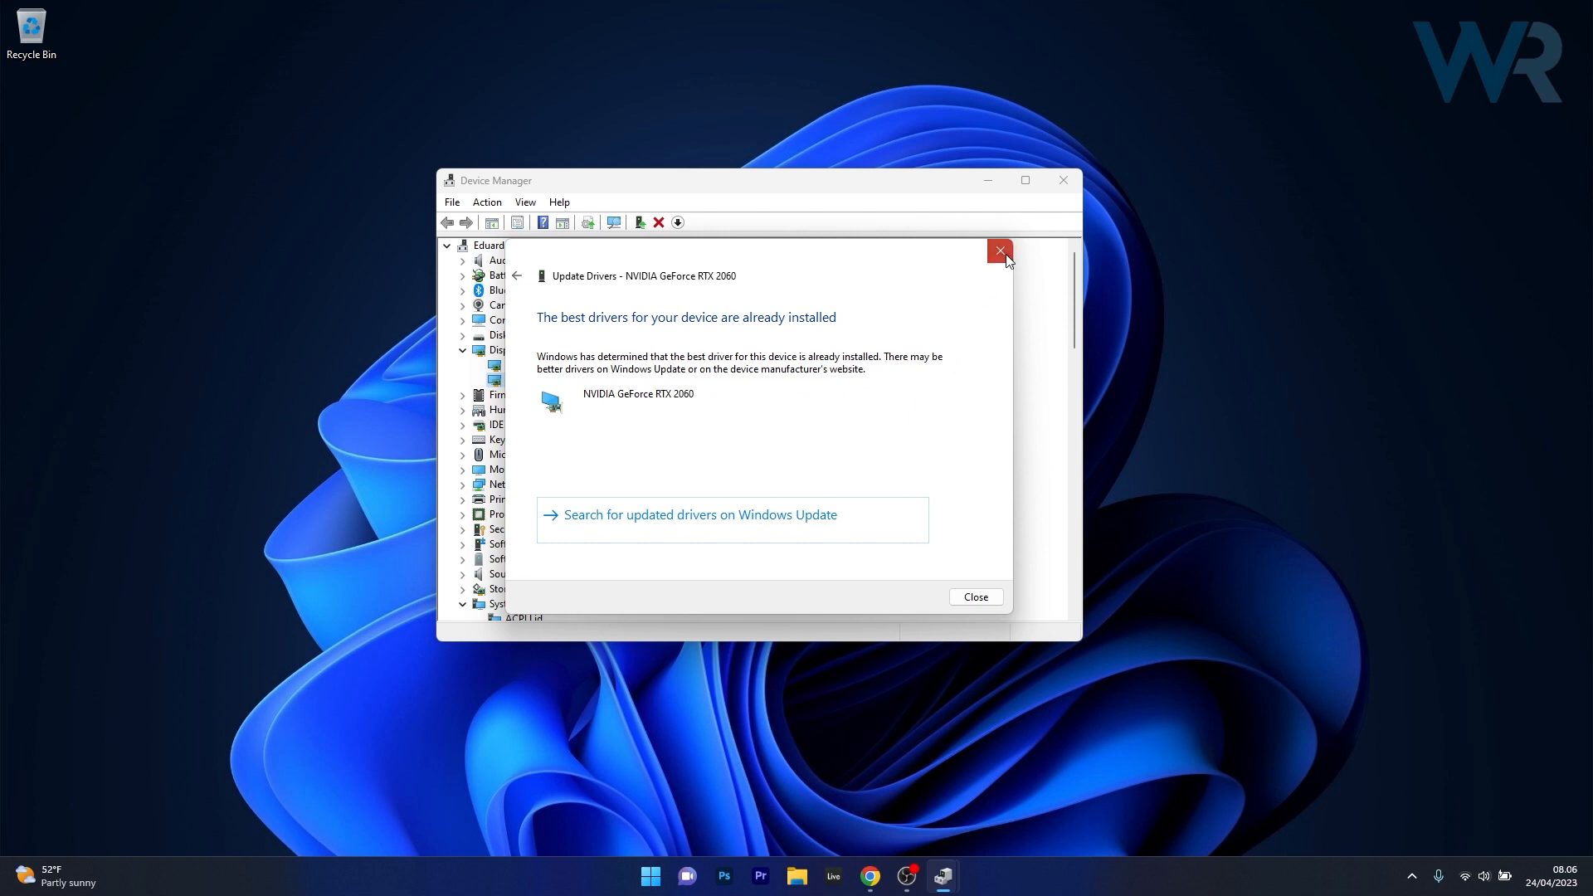
click(999, 251)
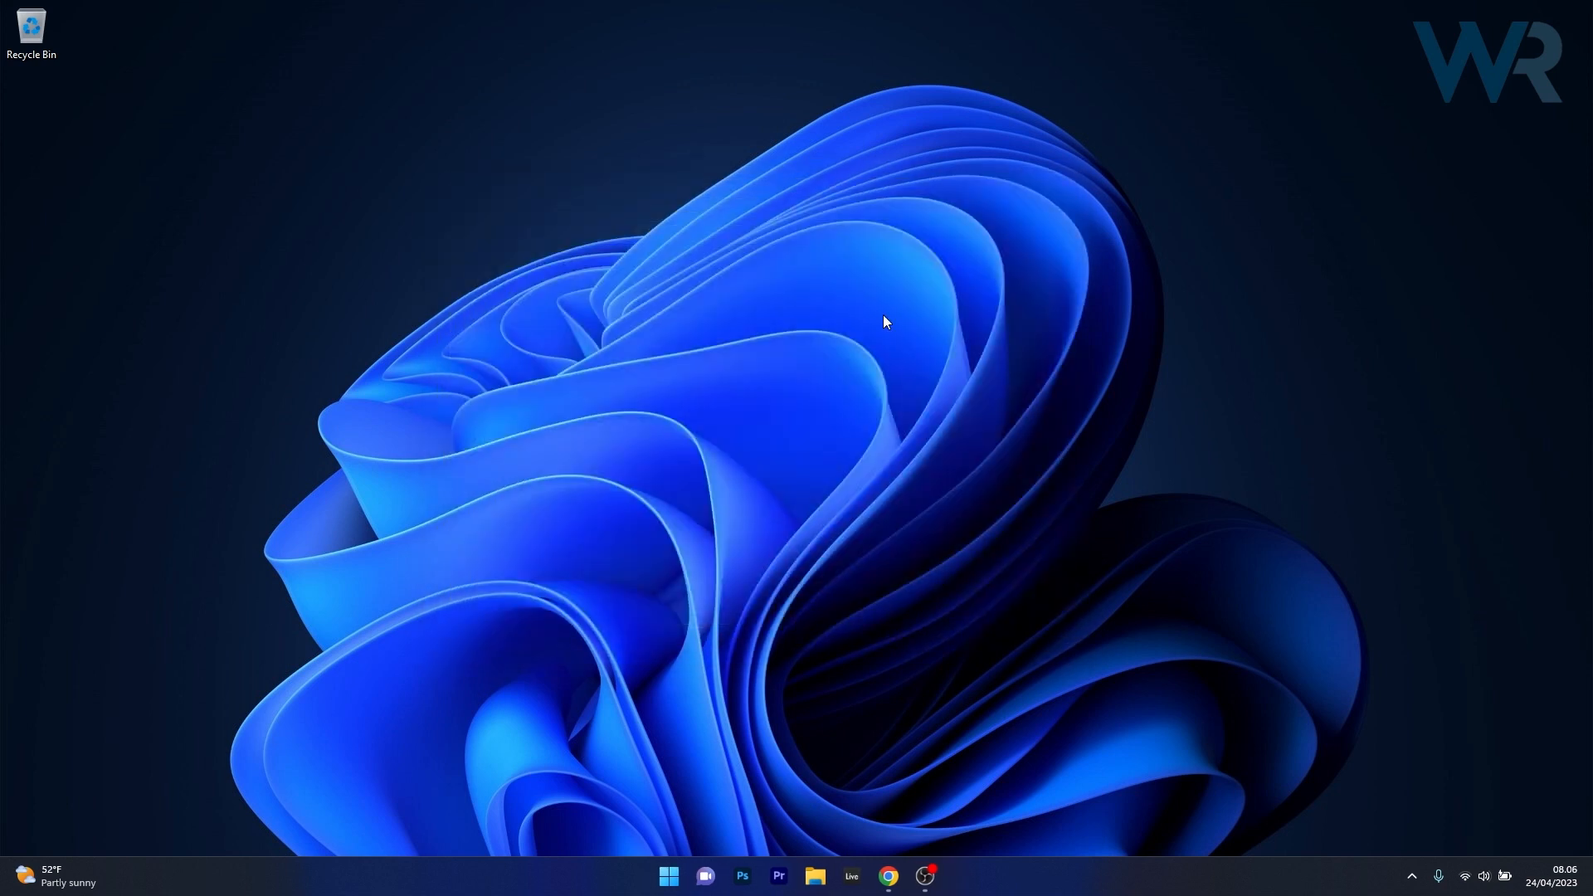
mouse_move(879, 617)
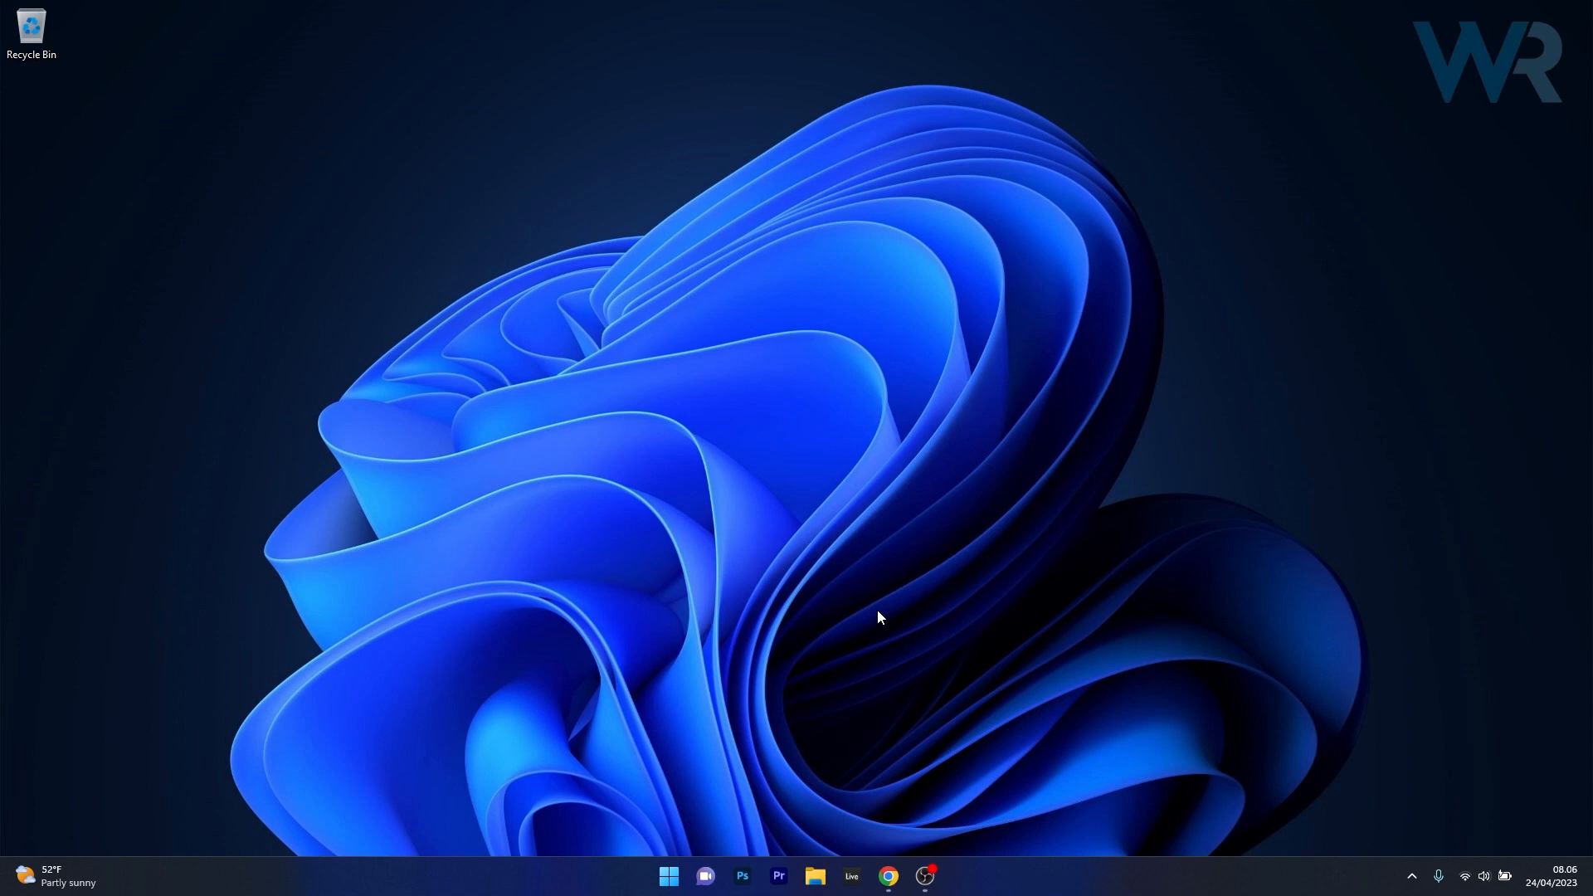
Step: Search NVIDIA Driver Downloads for the GeForce RTX 2060 Game Ready Driver on Windows 11
click(887, 882)
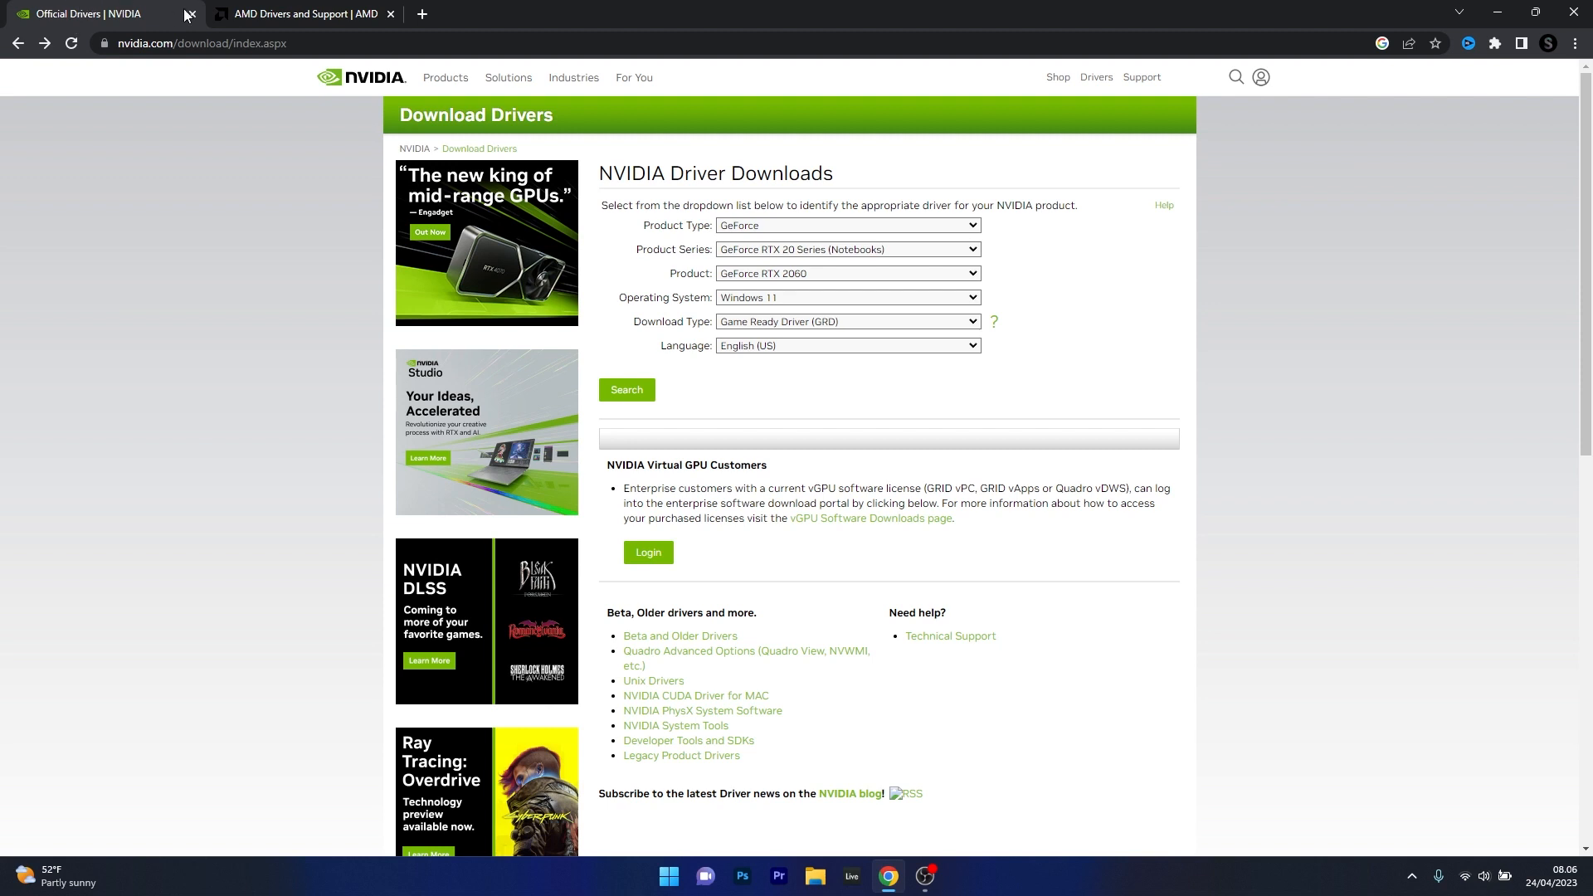
mouse_move(299, 14)
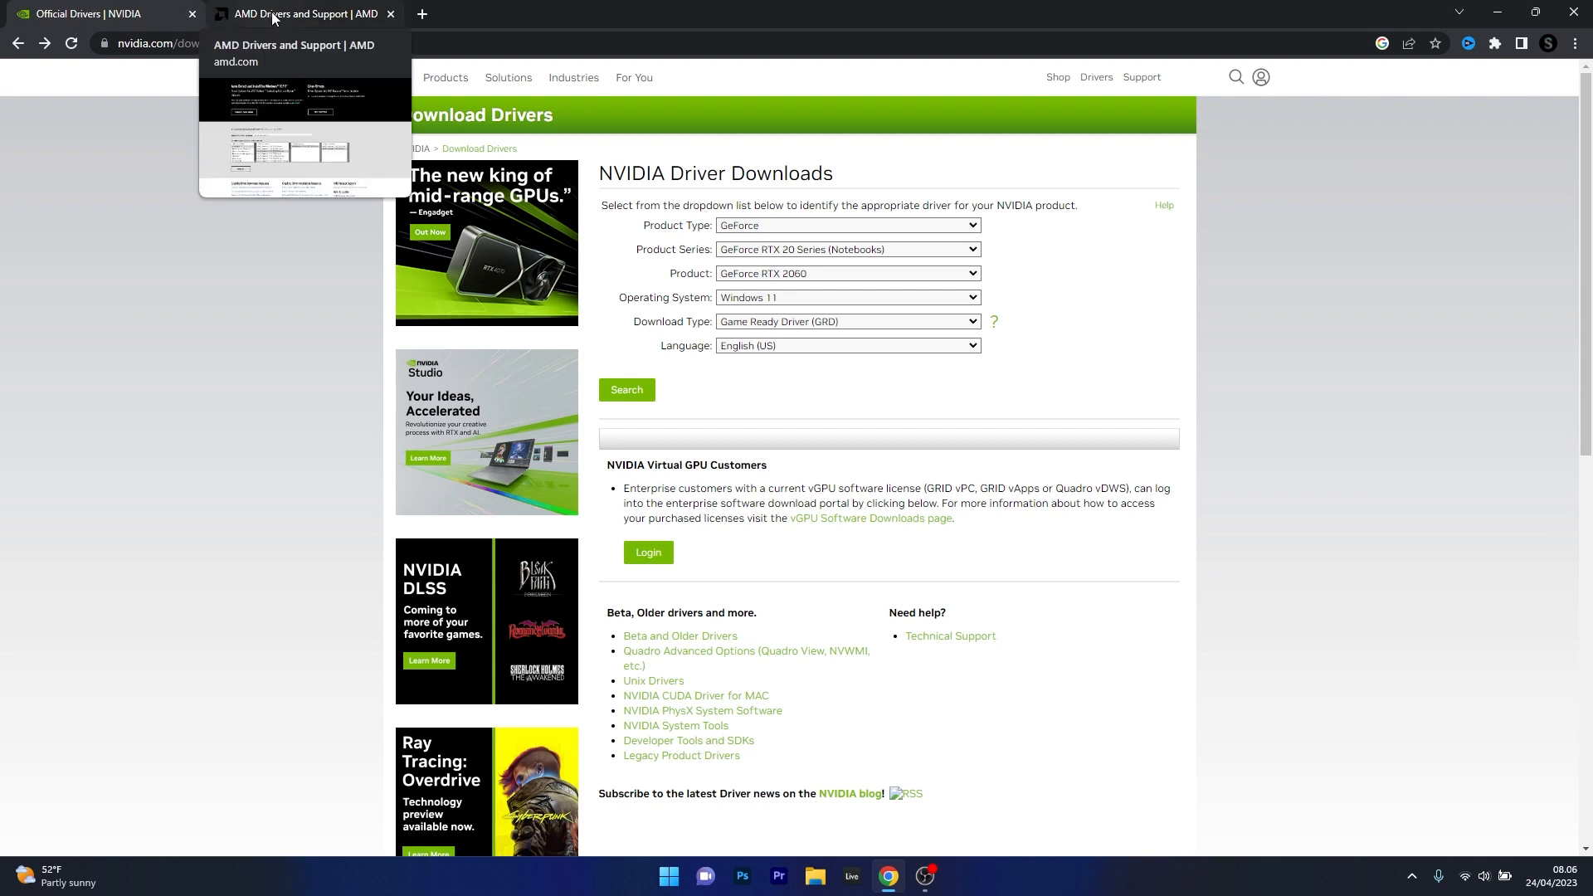
mouse_move(63, 356)
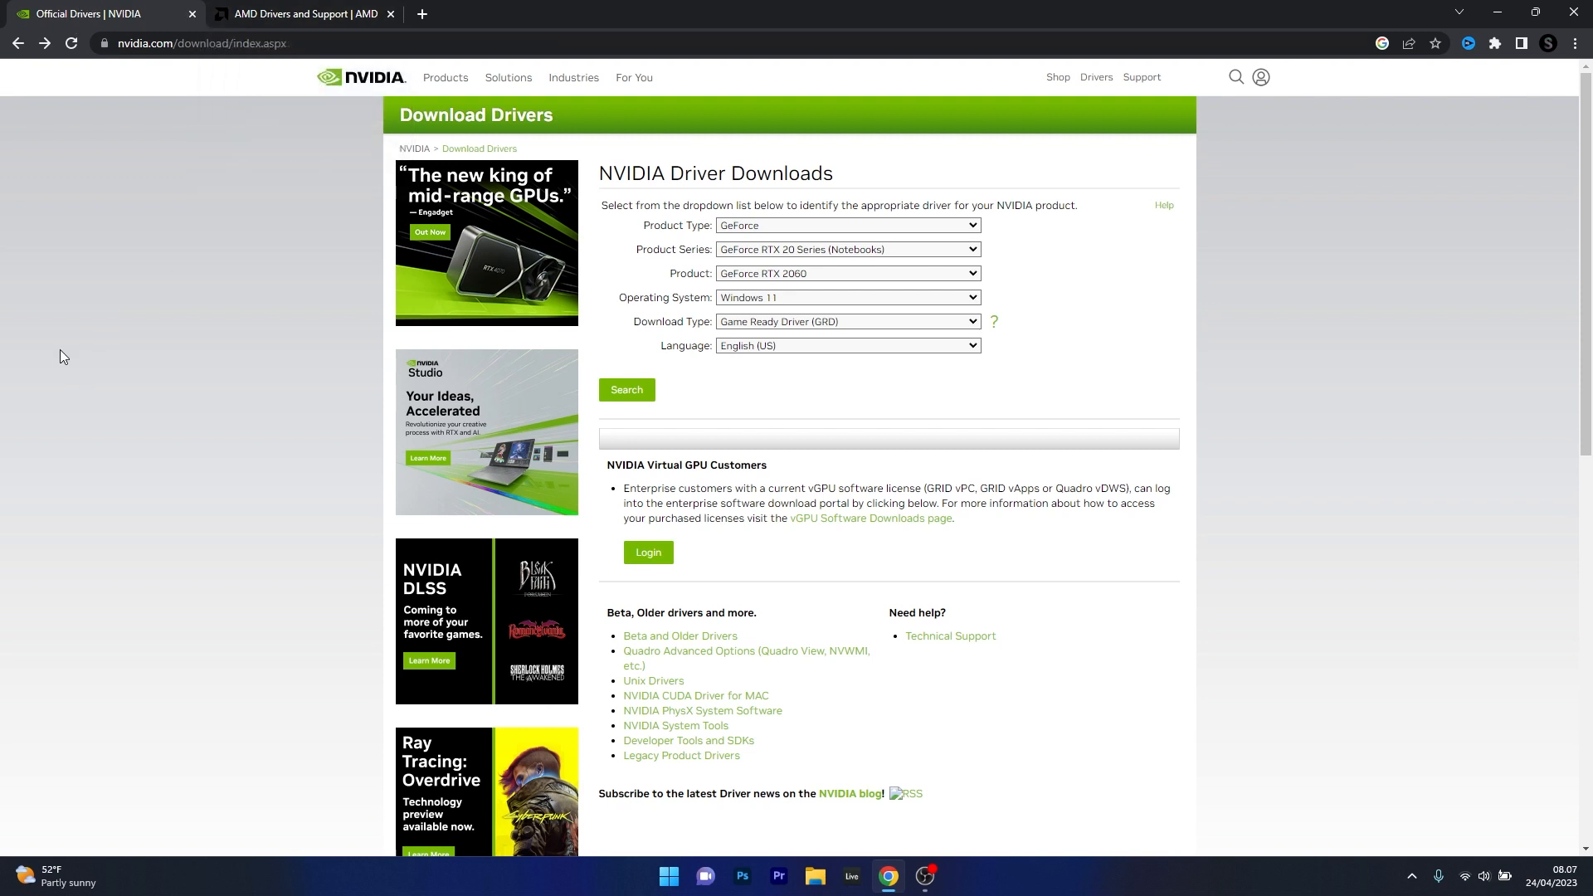
mouse_move(99, 266)
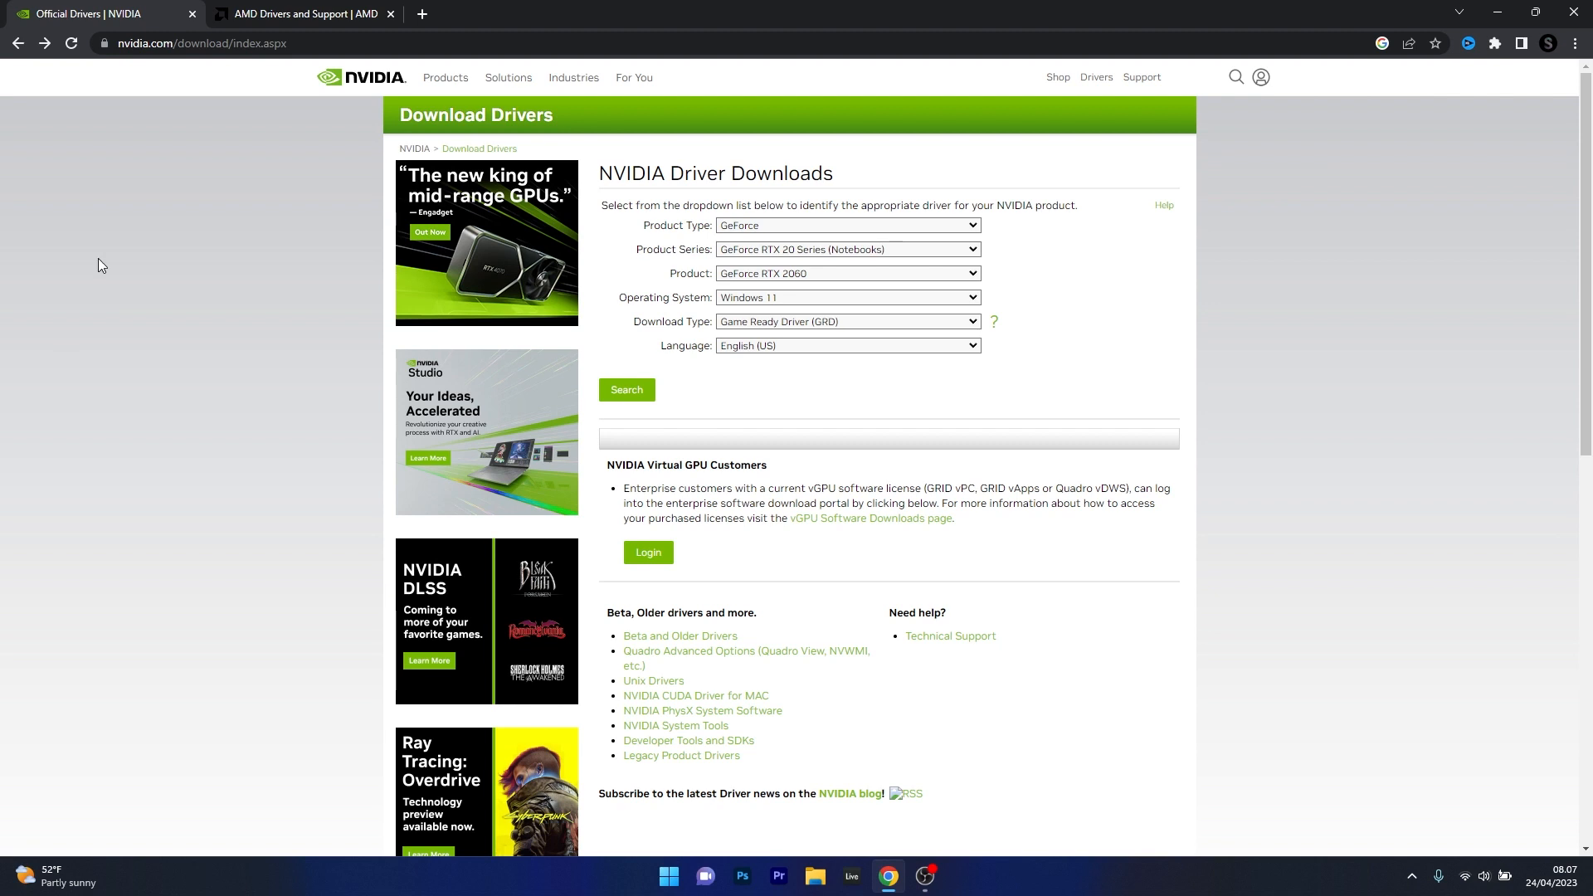
mouse_move(811, 250)
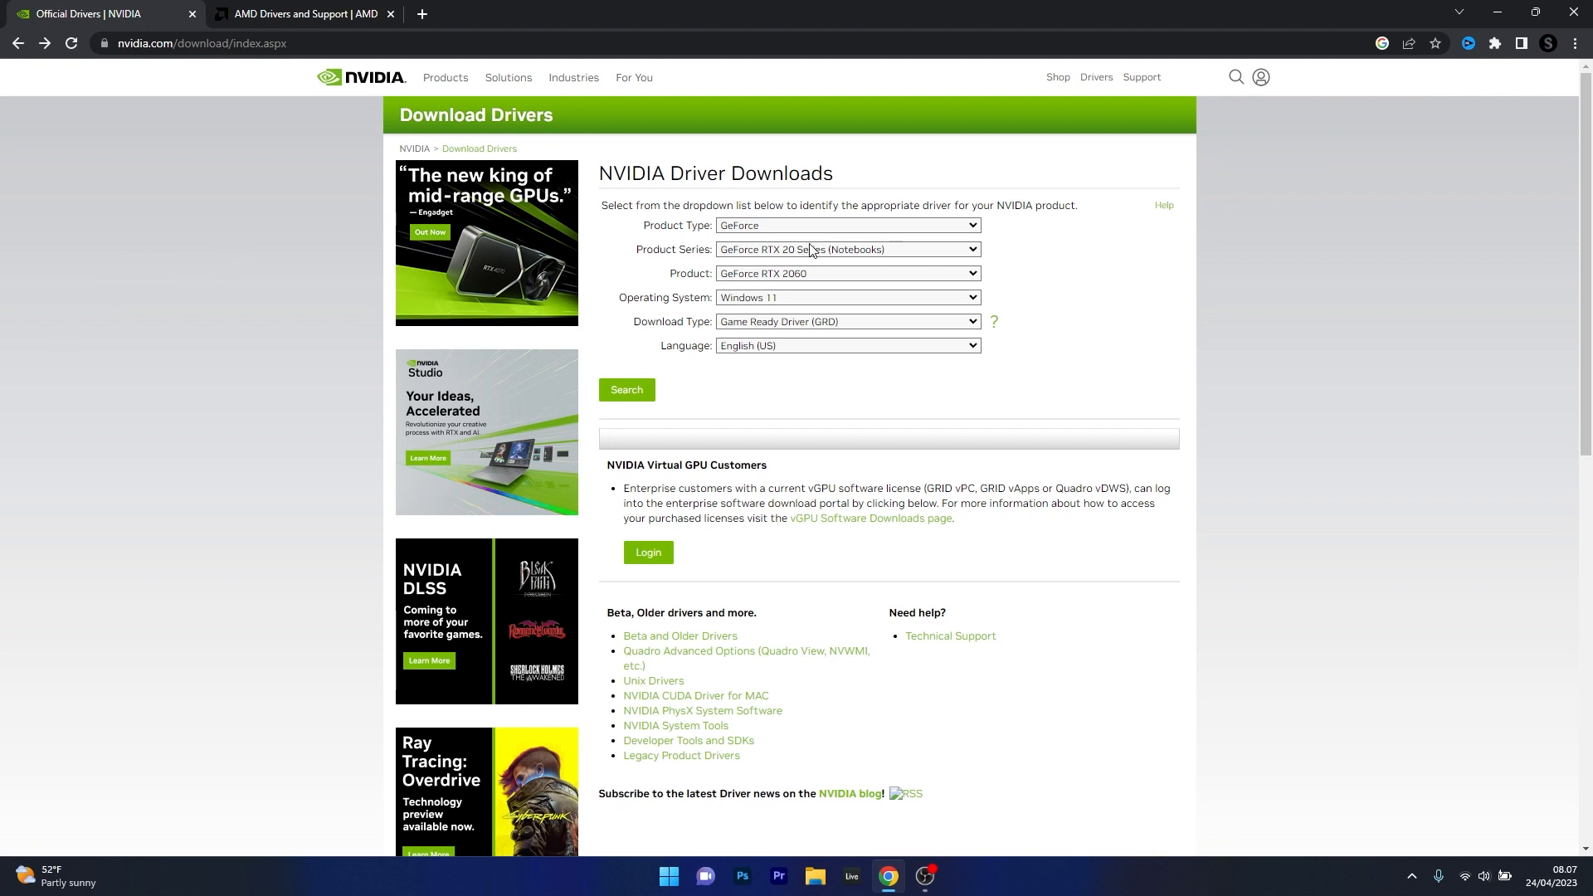
mouse_move(869, 314)
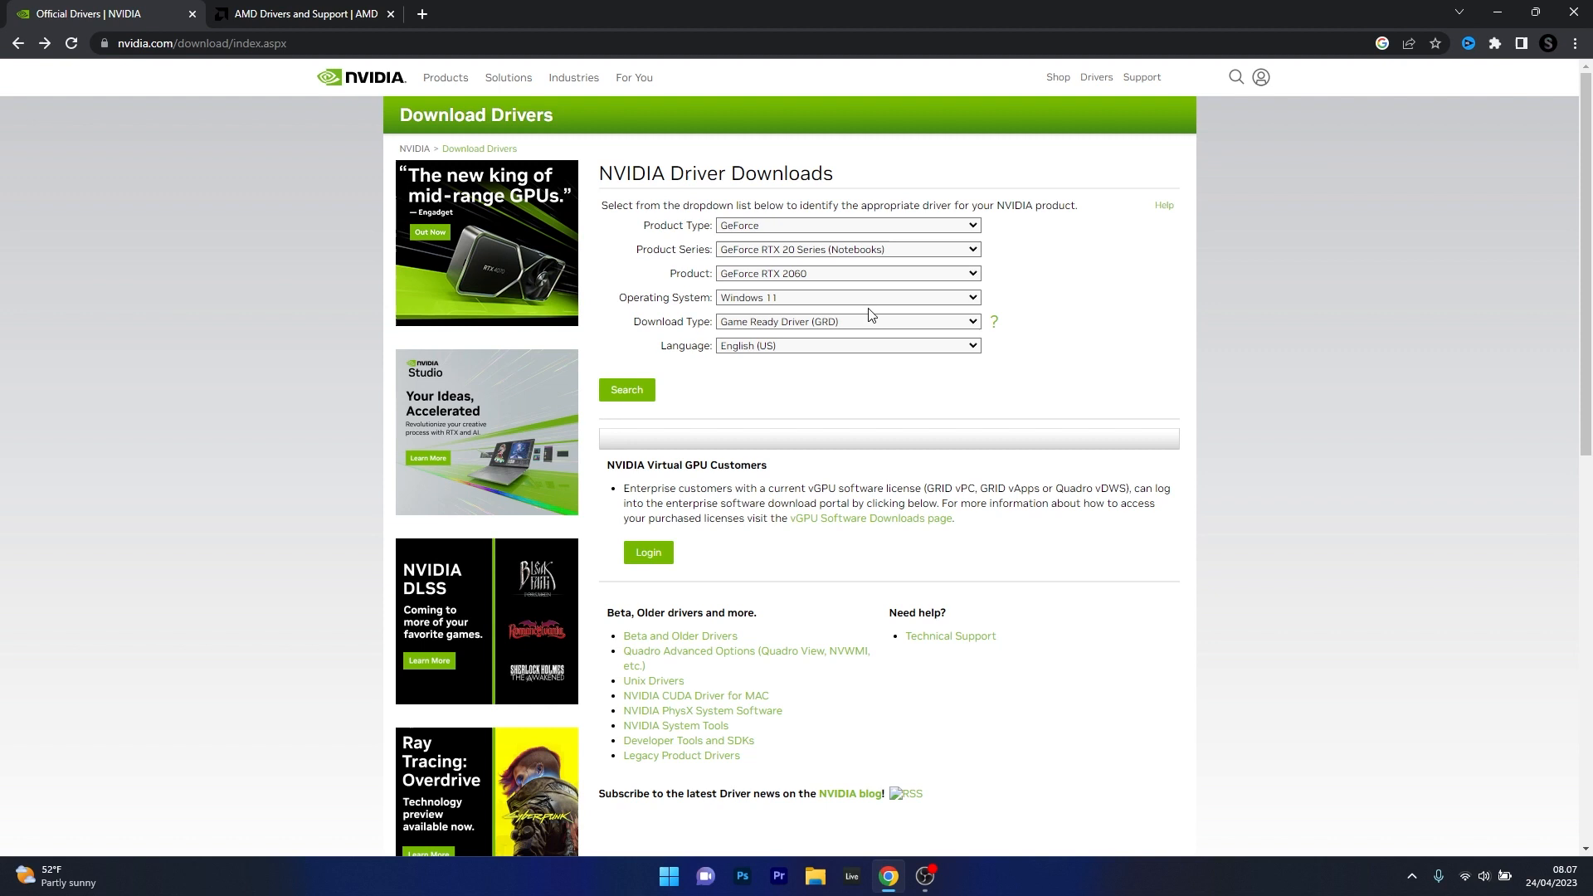
mouse_move(872, 279)
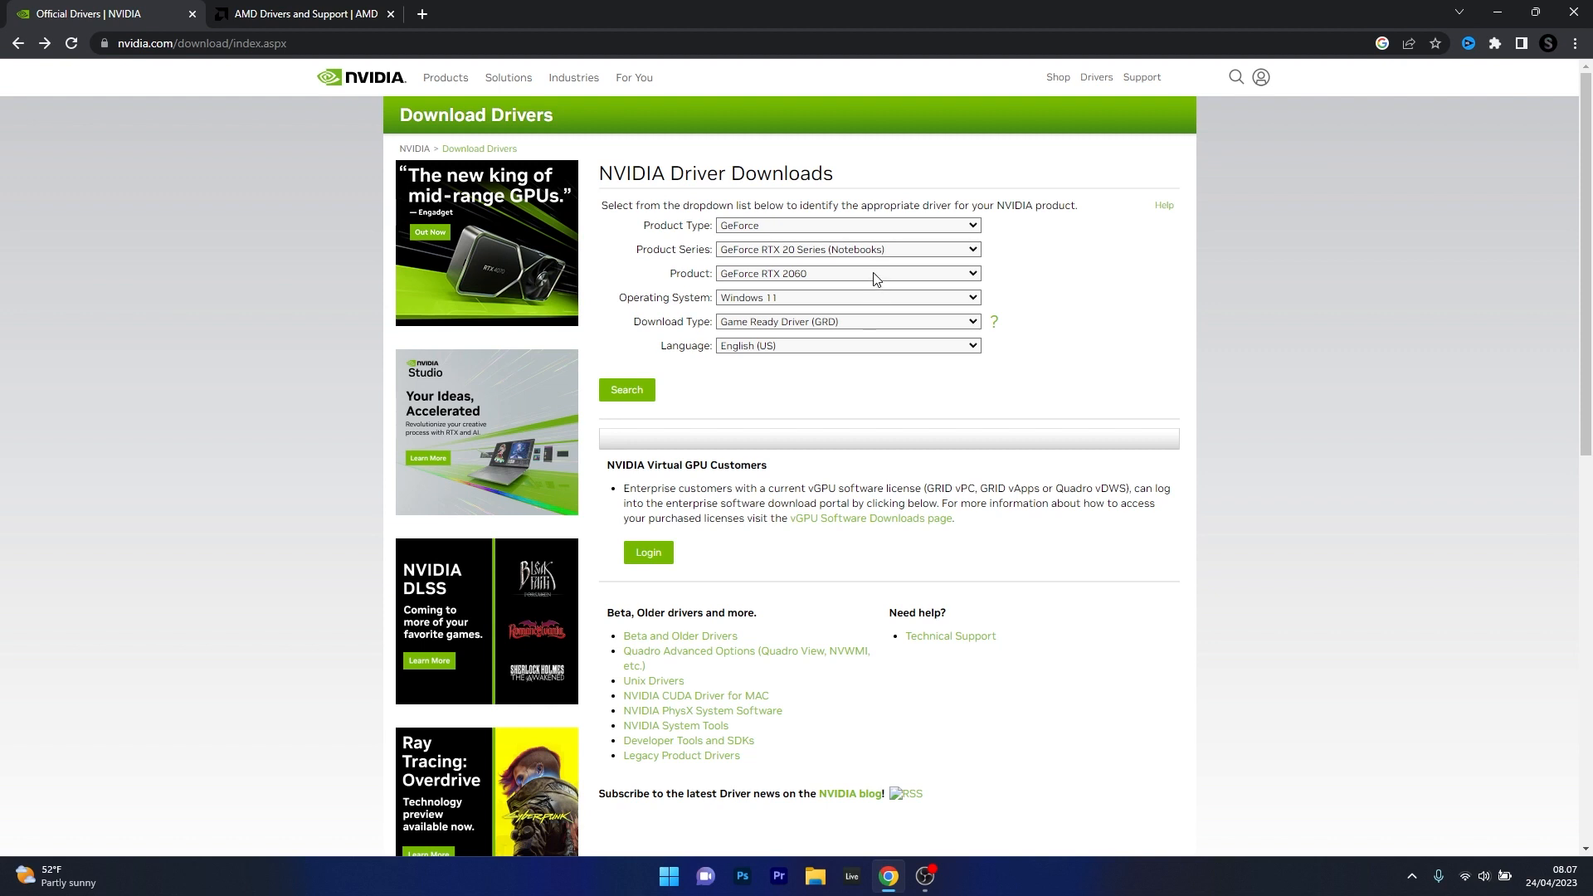
mouse_move(852, 371)
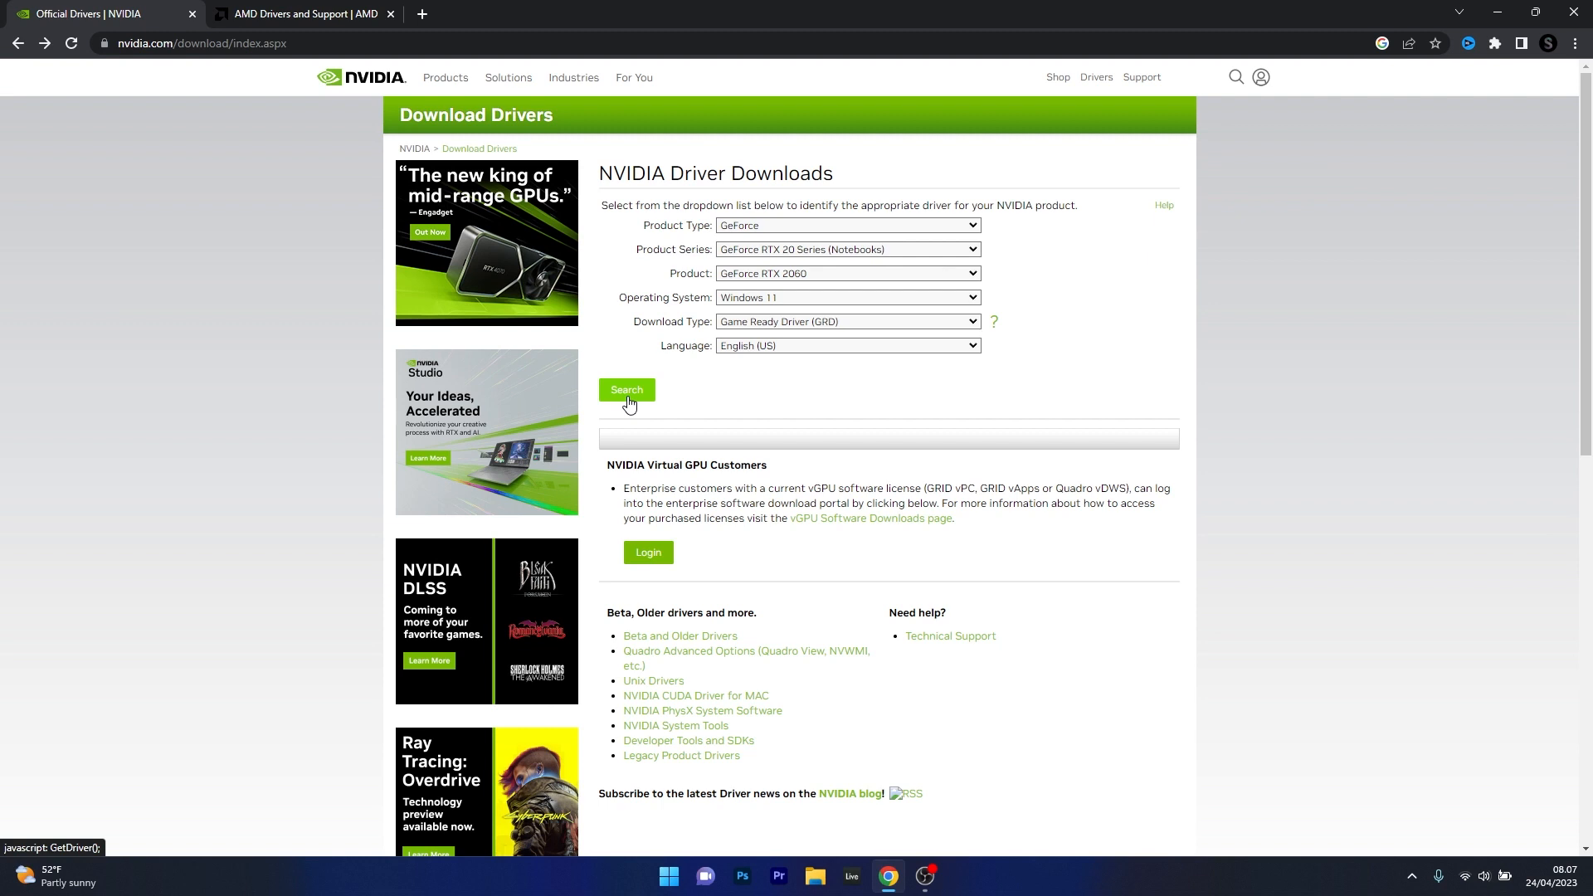
click(627, 389)
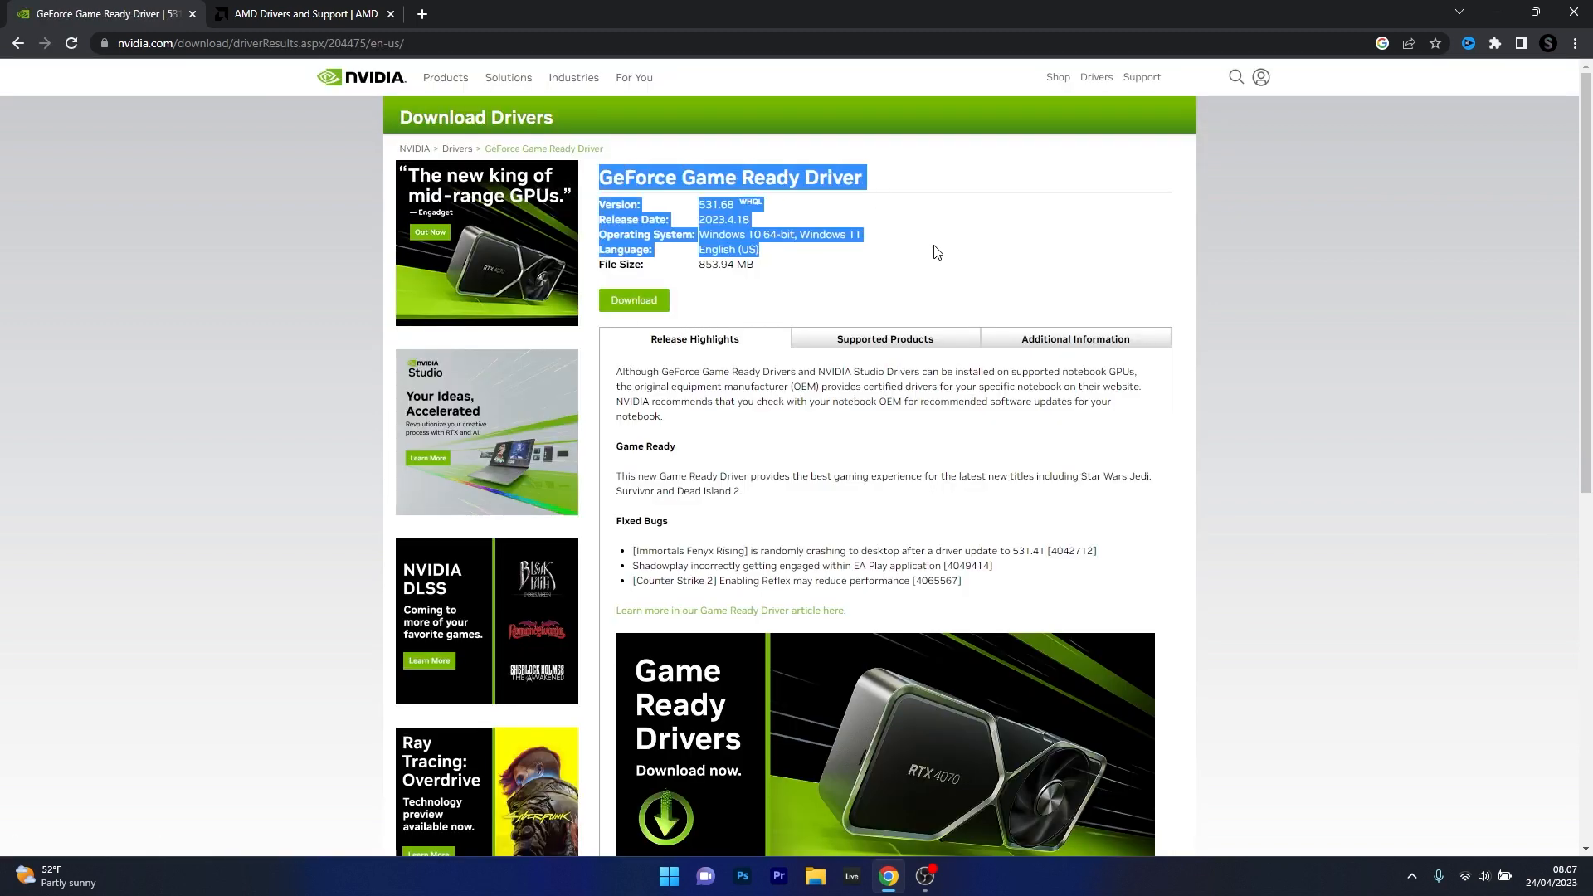
Step: Download the 531.68 Game Ready notebook driver installer and save it to the Desktop
click(924, 259)
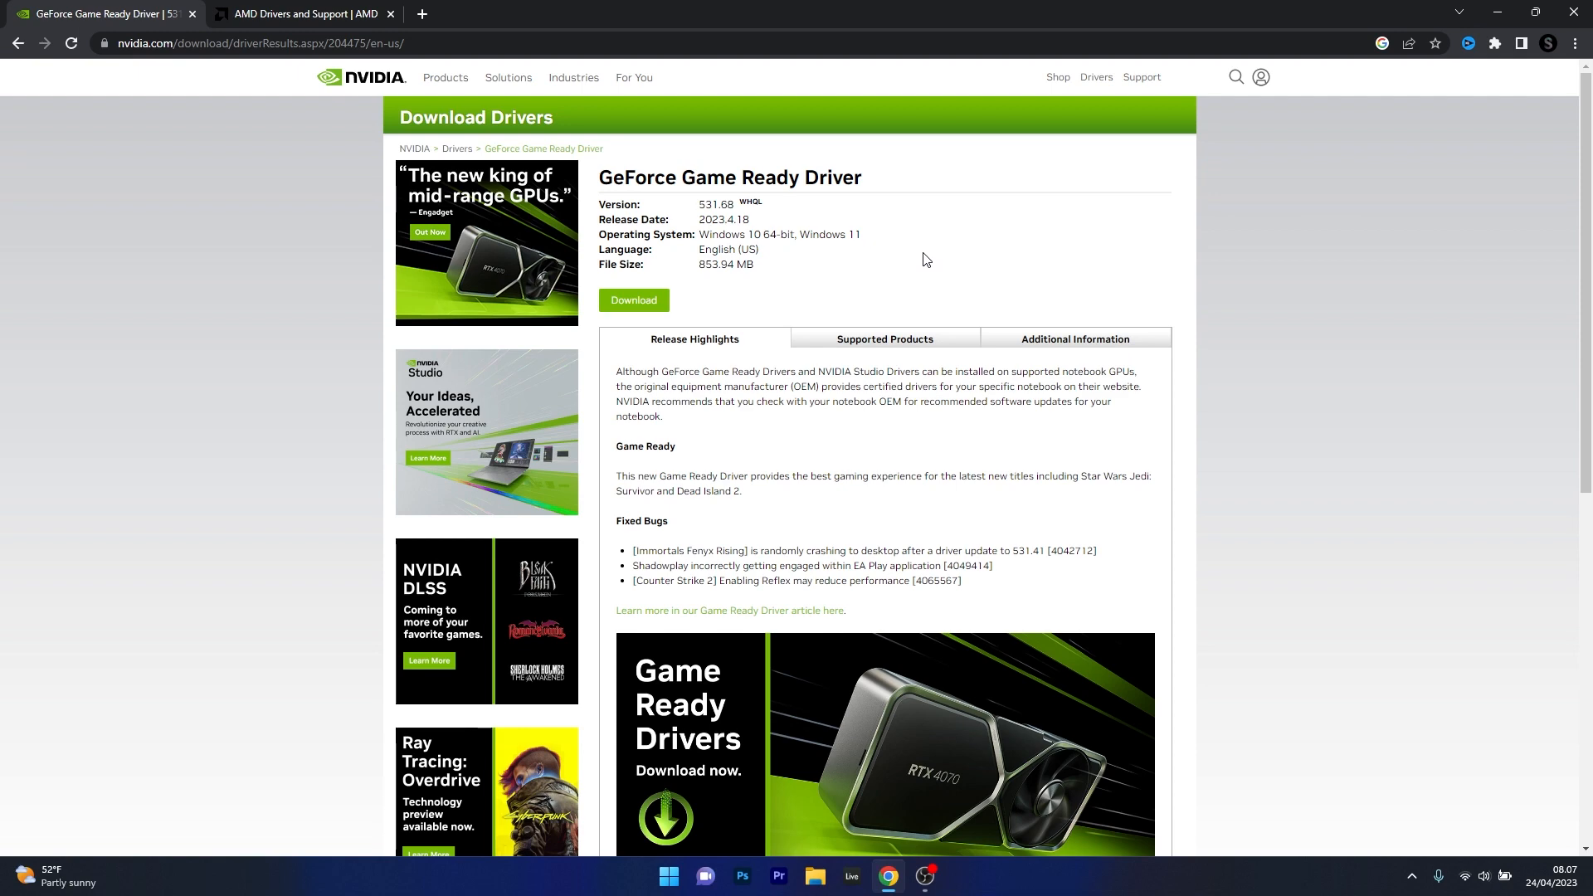
click(633, 300)
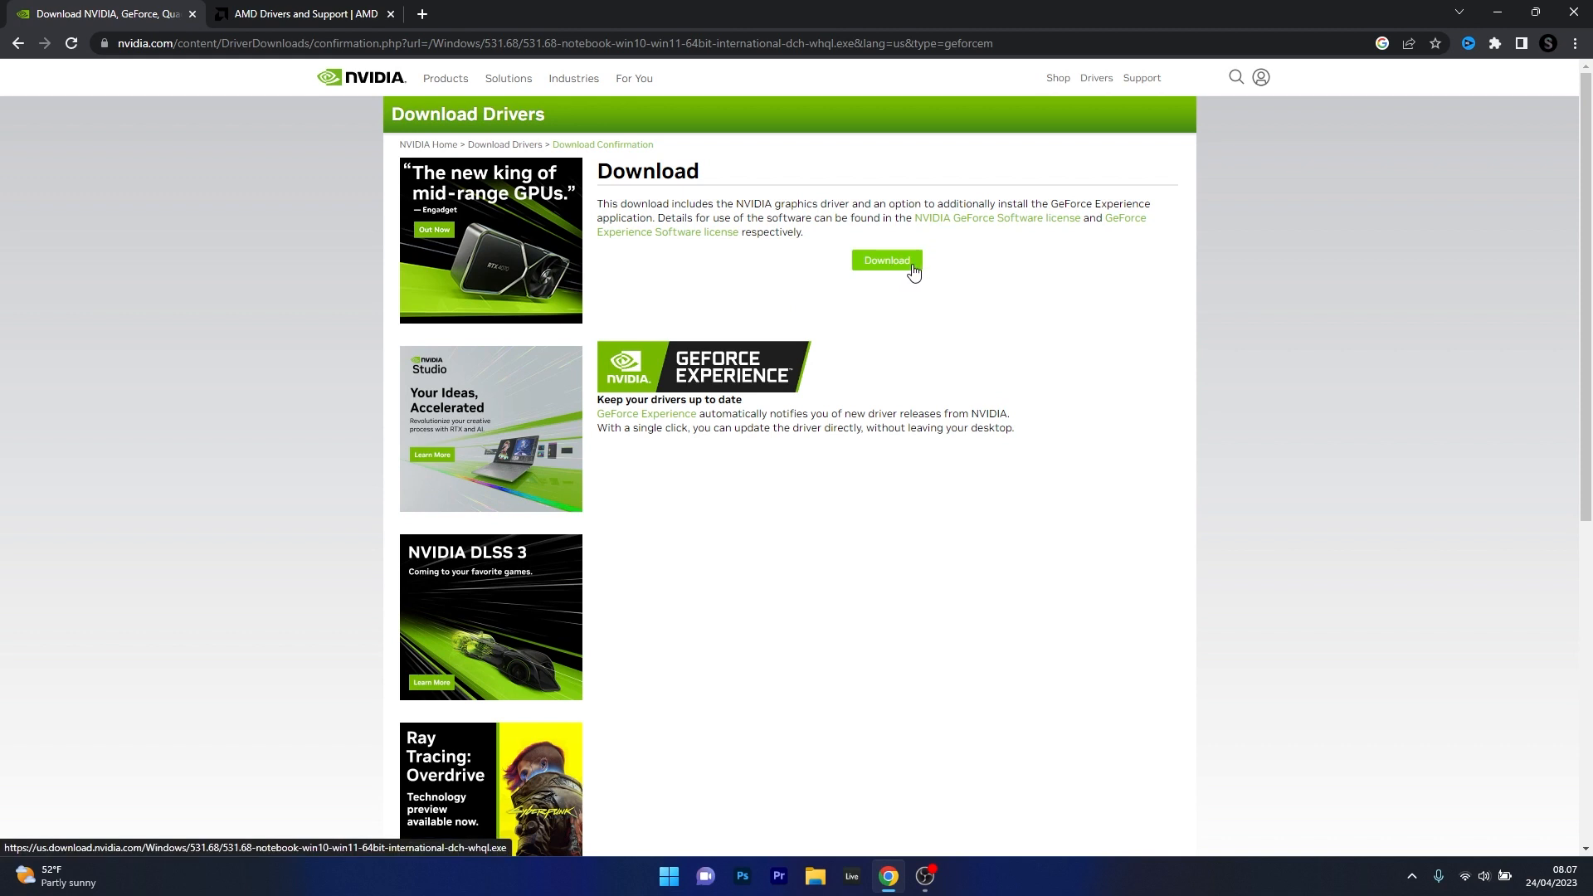
click(885, 259)
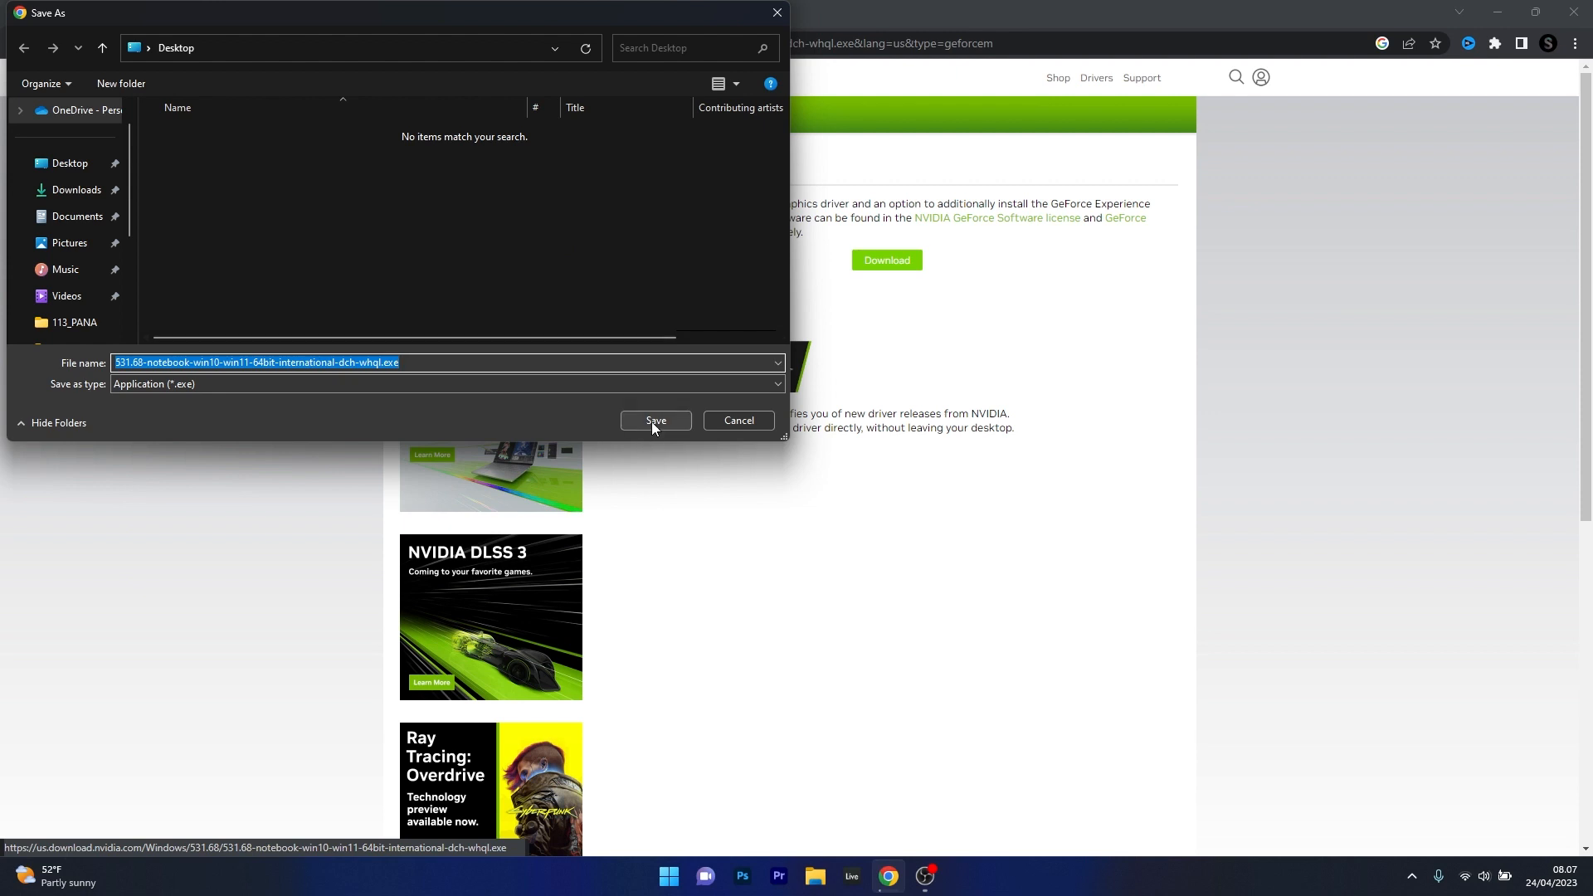
click(655, 421)
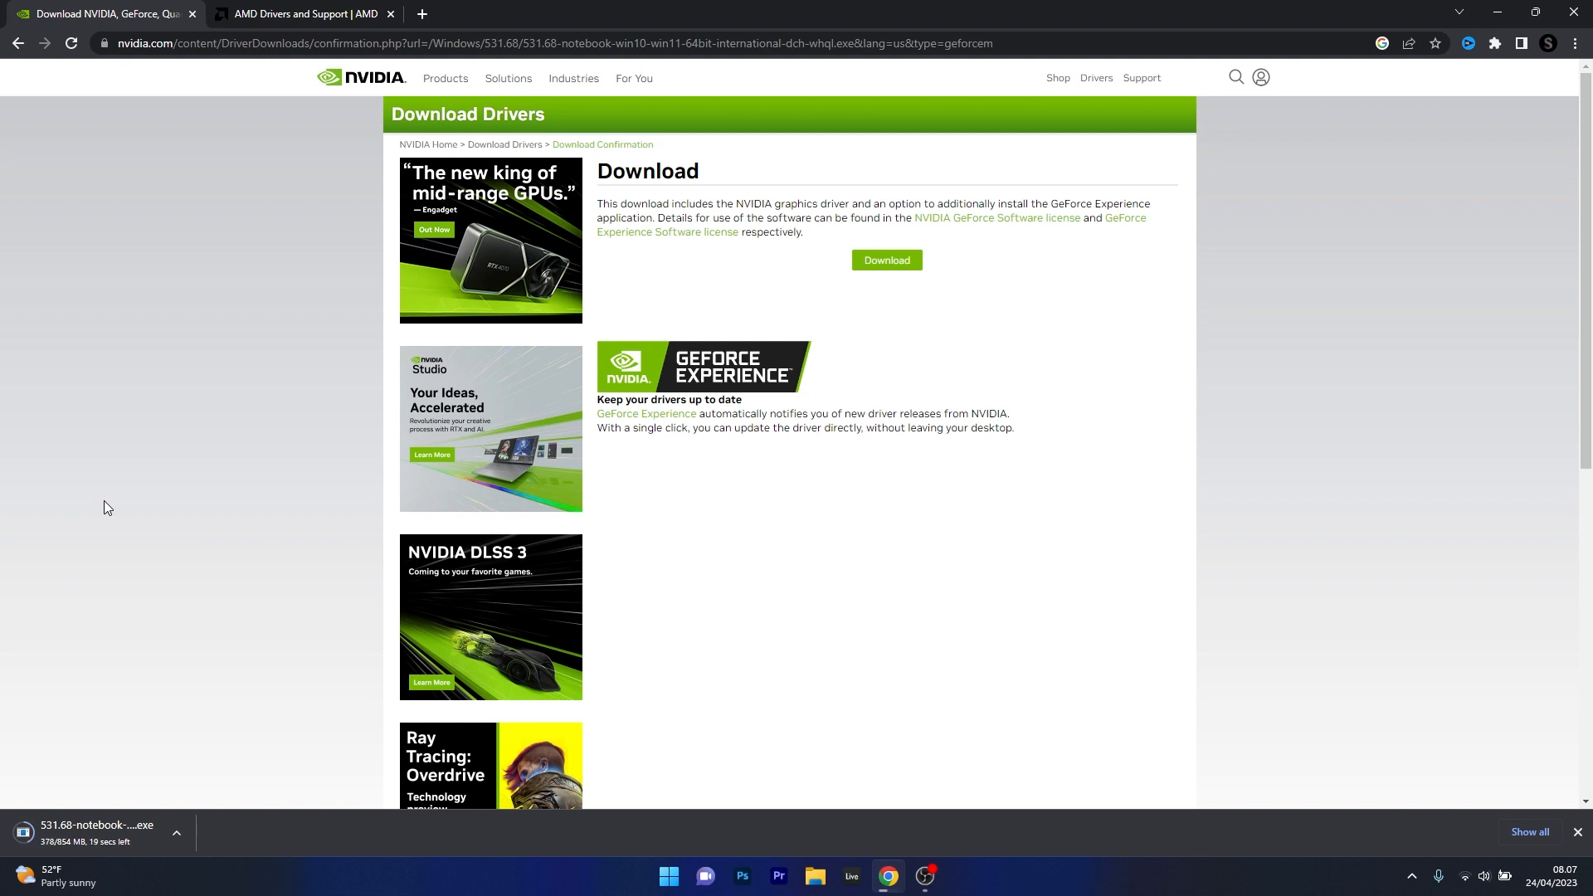
Step: Download the Radeon RX 7600M Windows 11 Adrenalin 23.4.2 driver from AMD, then close the browser
click(302, 13)
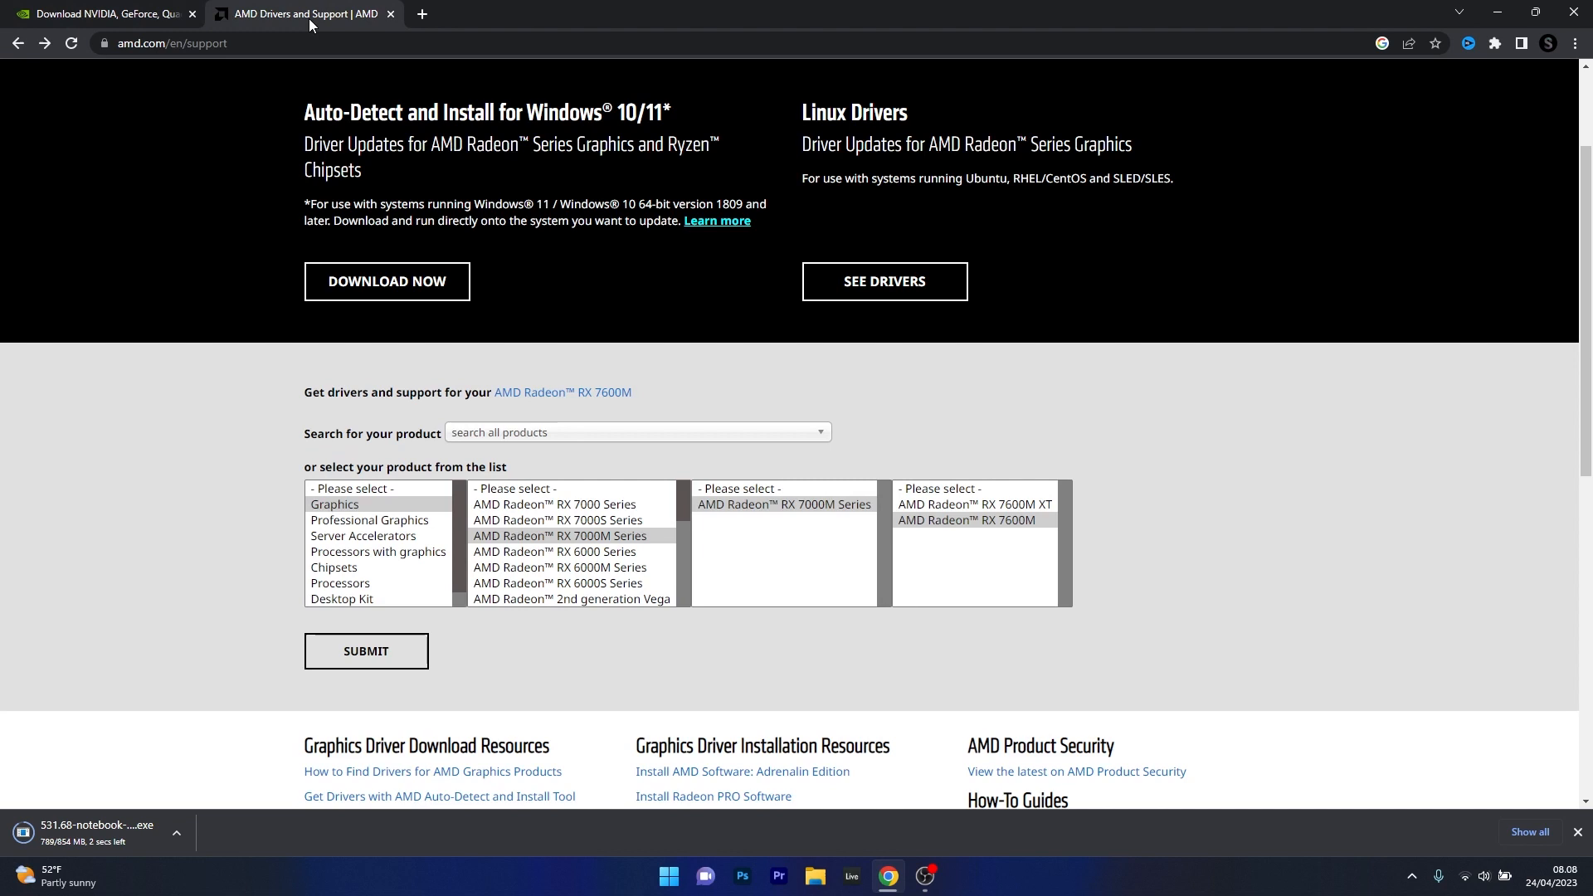
mouse_move(166, 506)
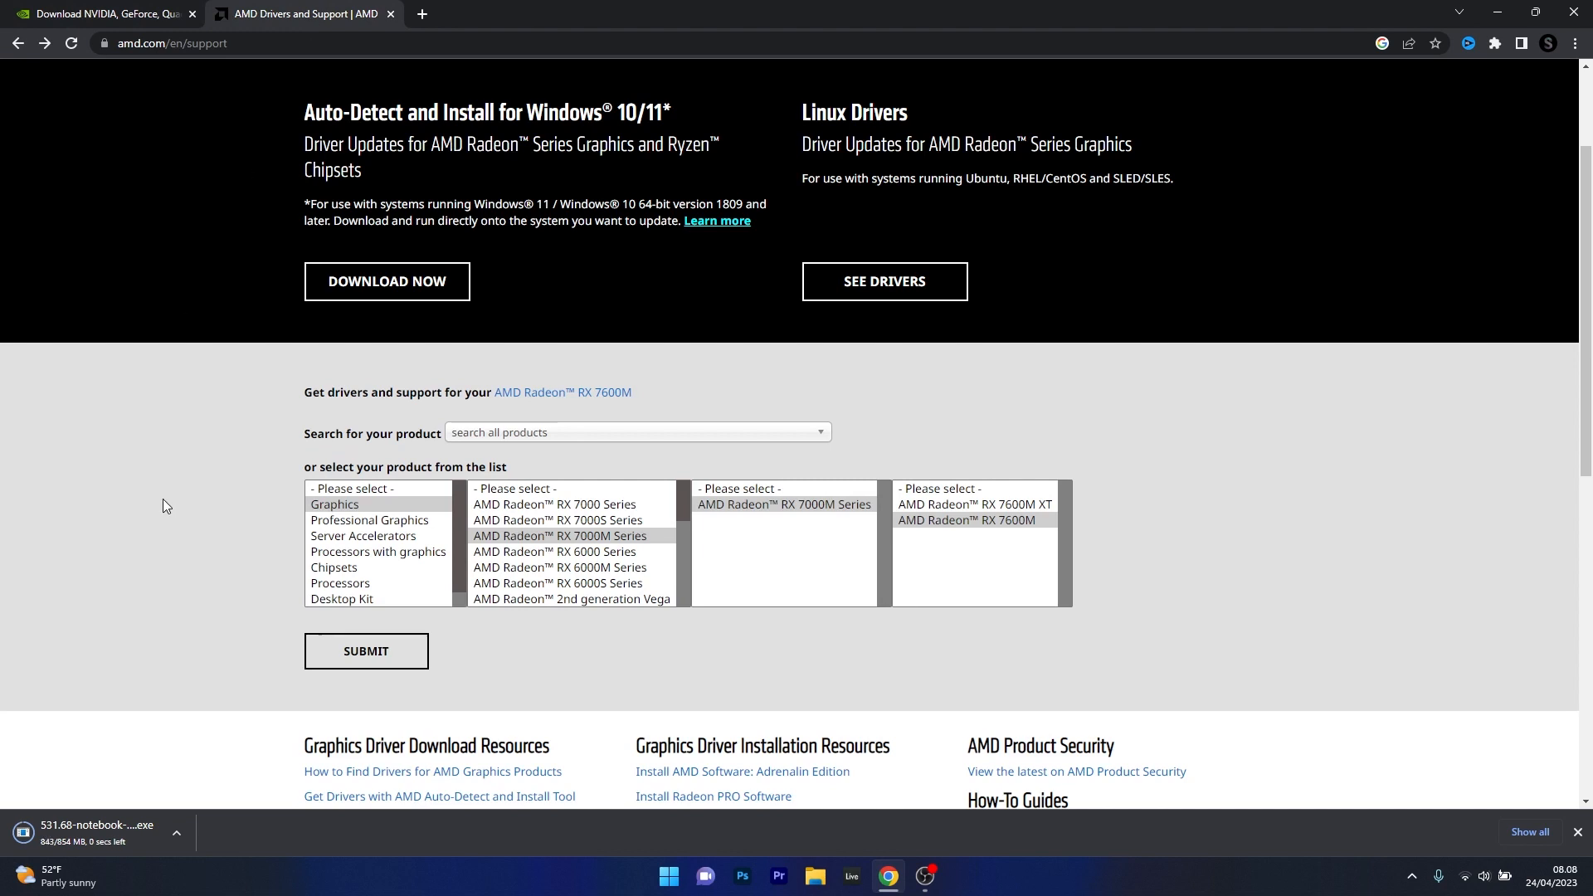
mouse_move(290, 532)
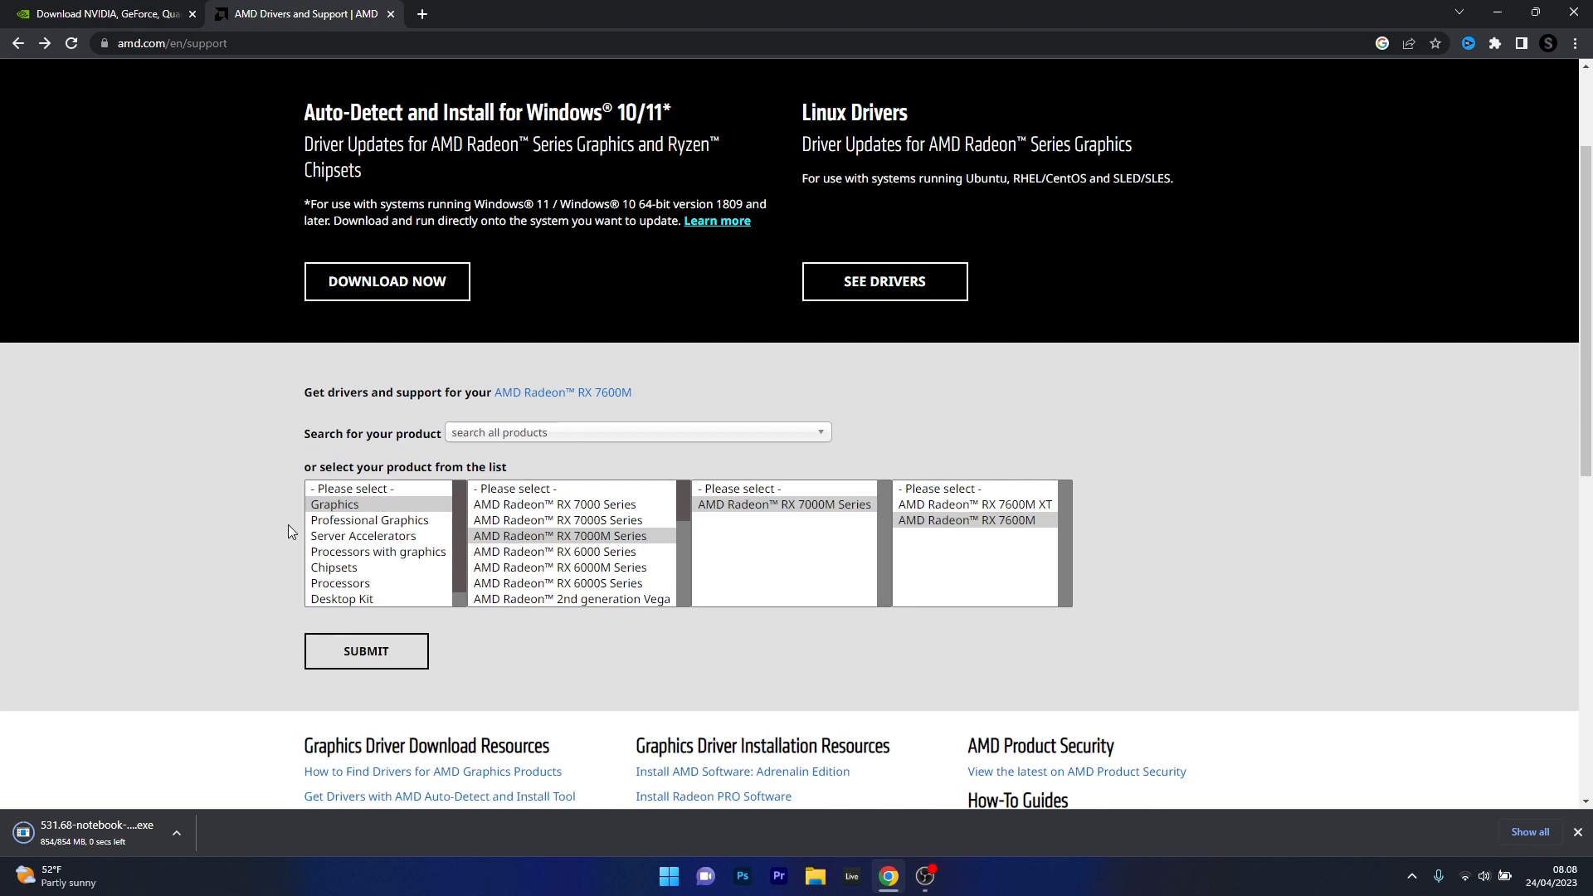
click(965, 519)
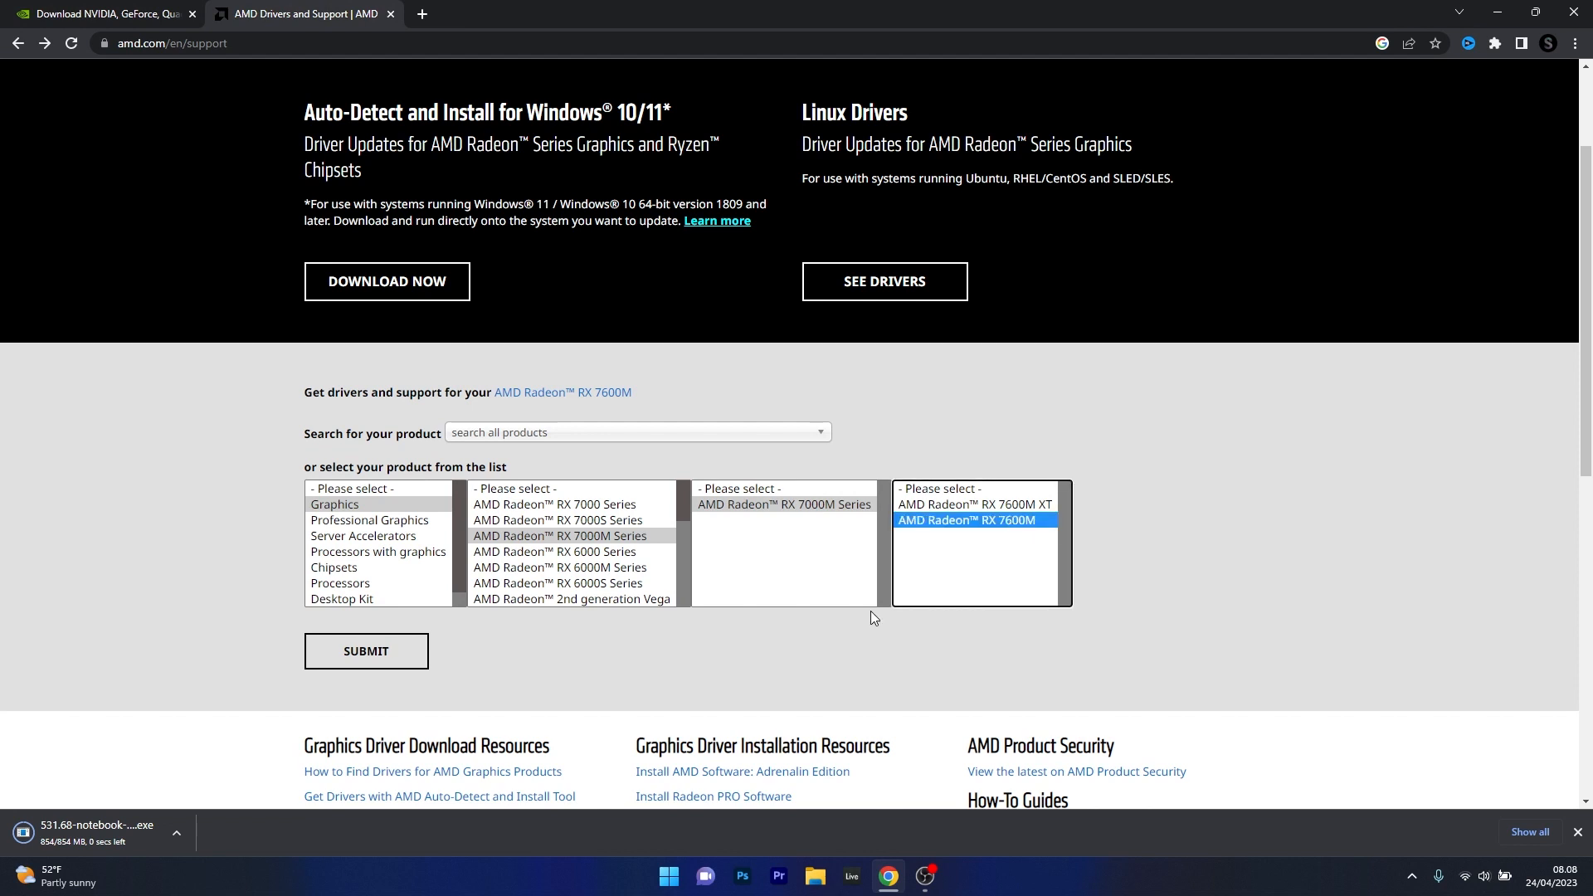
click(366, 652)
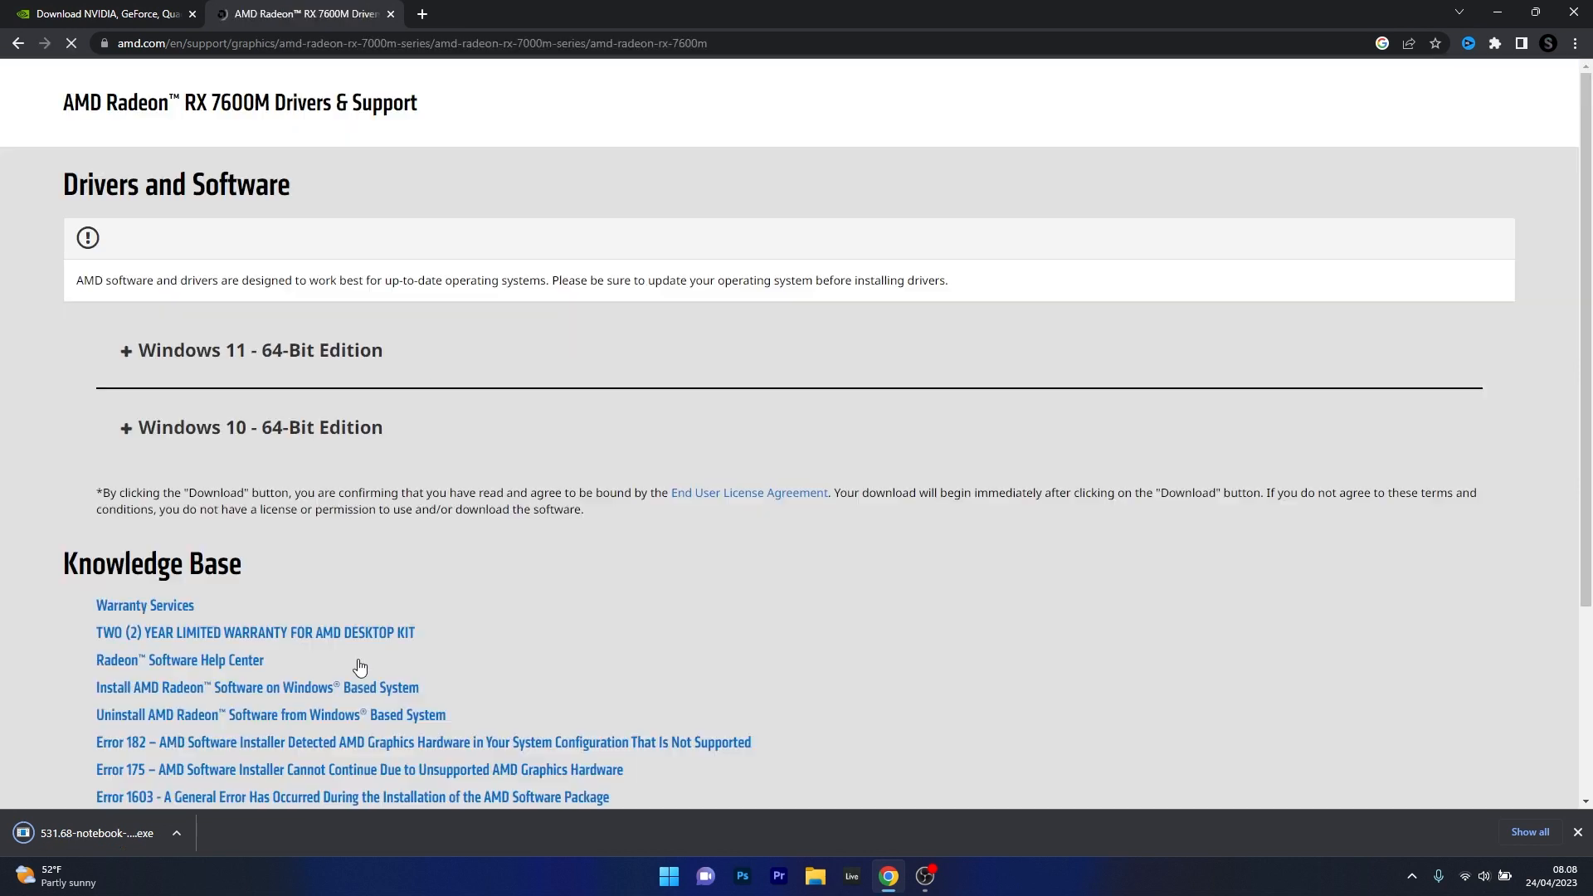
scroll(up, 3)
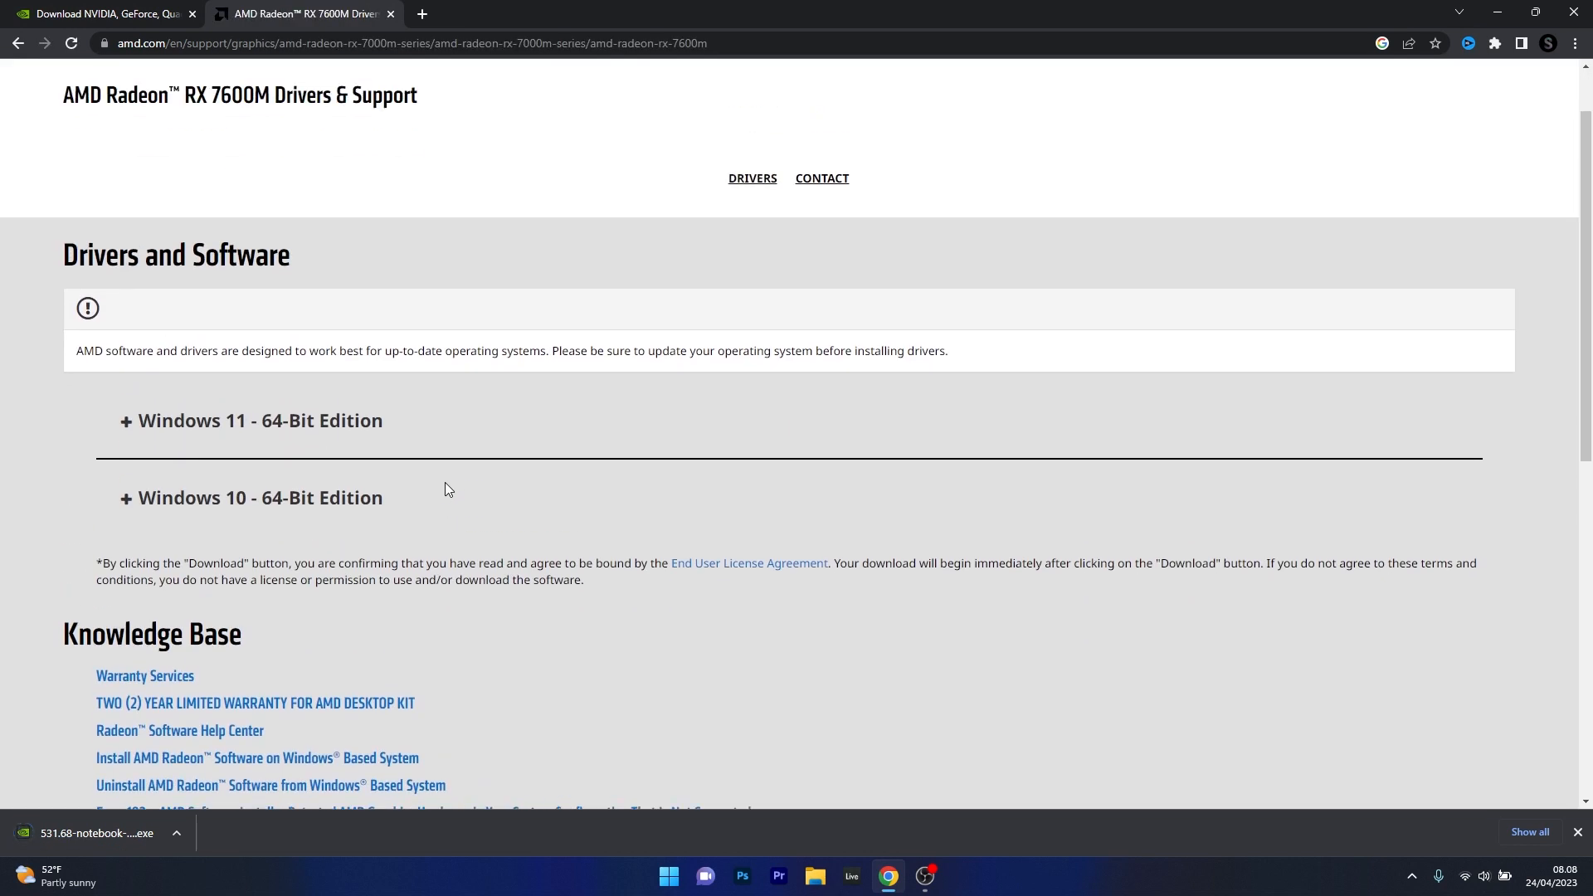
mouse_move(207, 505)
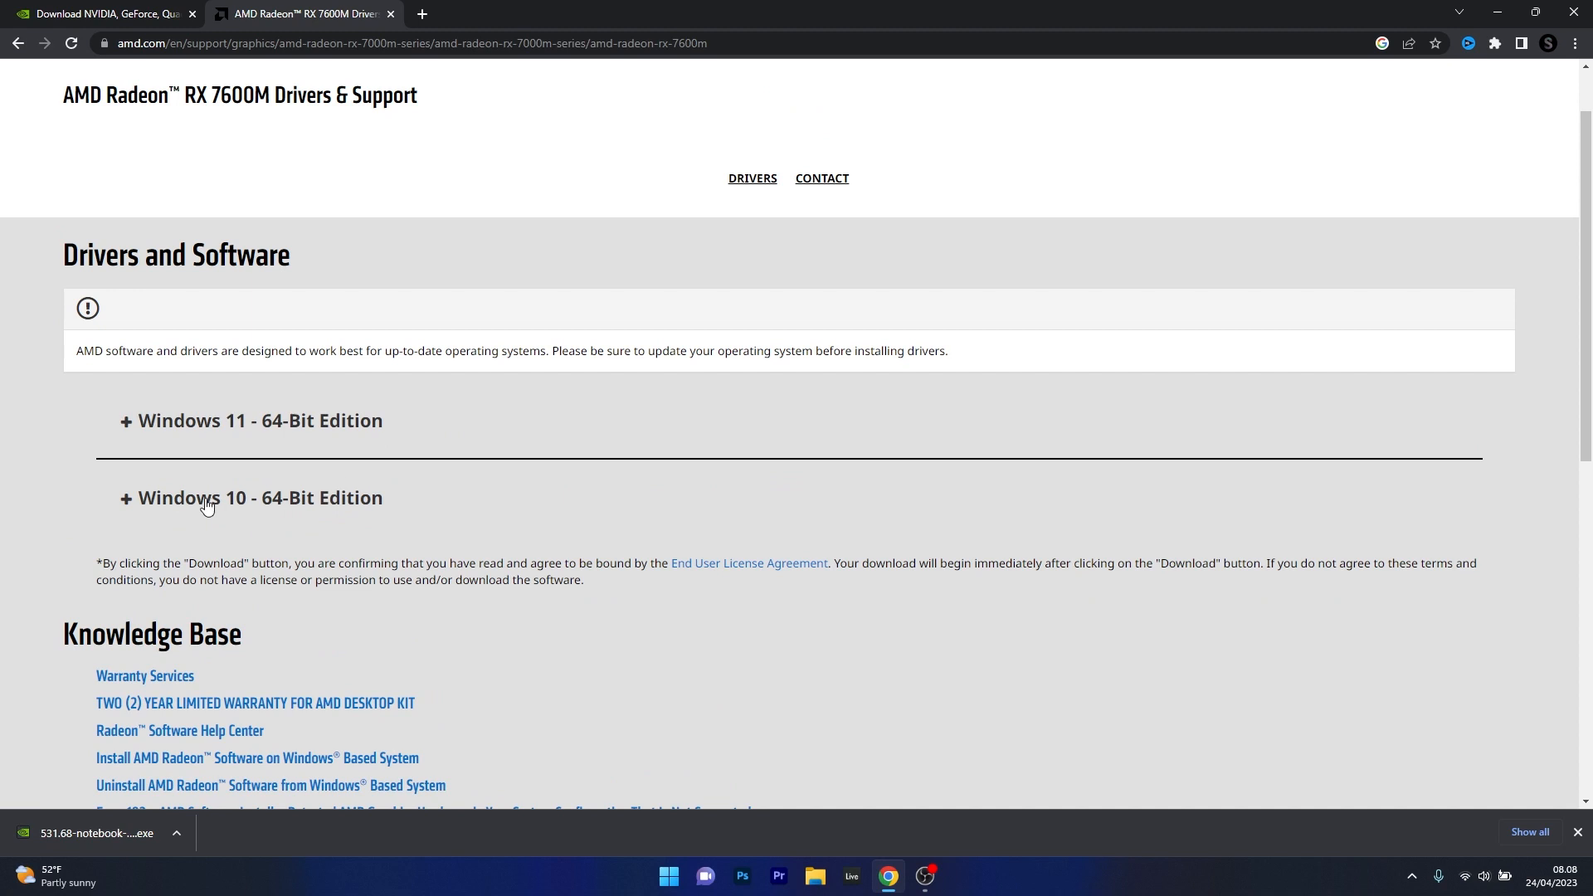
mouse_move(149, 430)
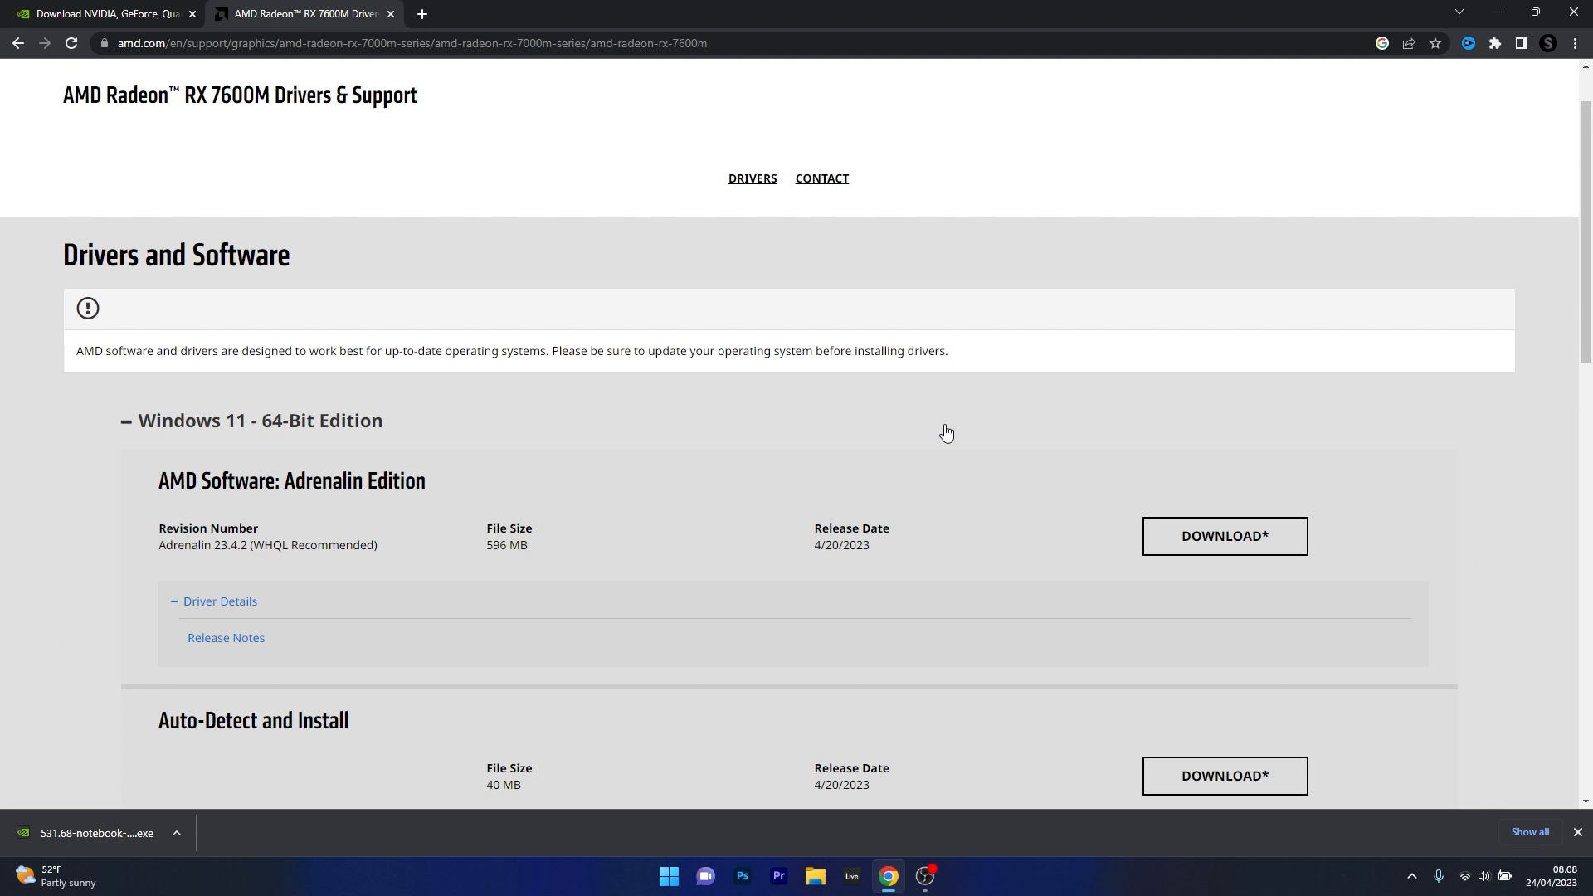
mouse_move(1224, 557)
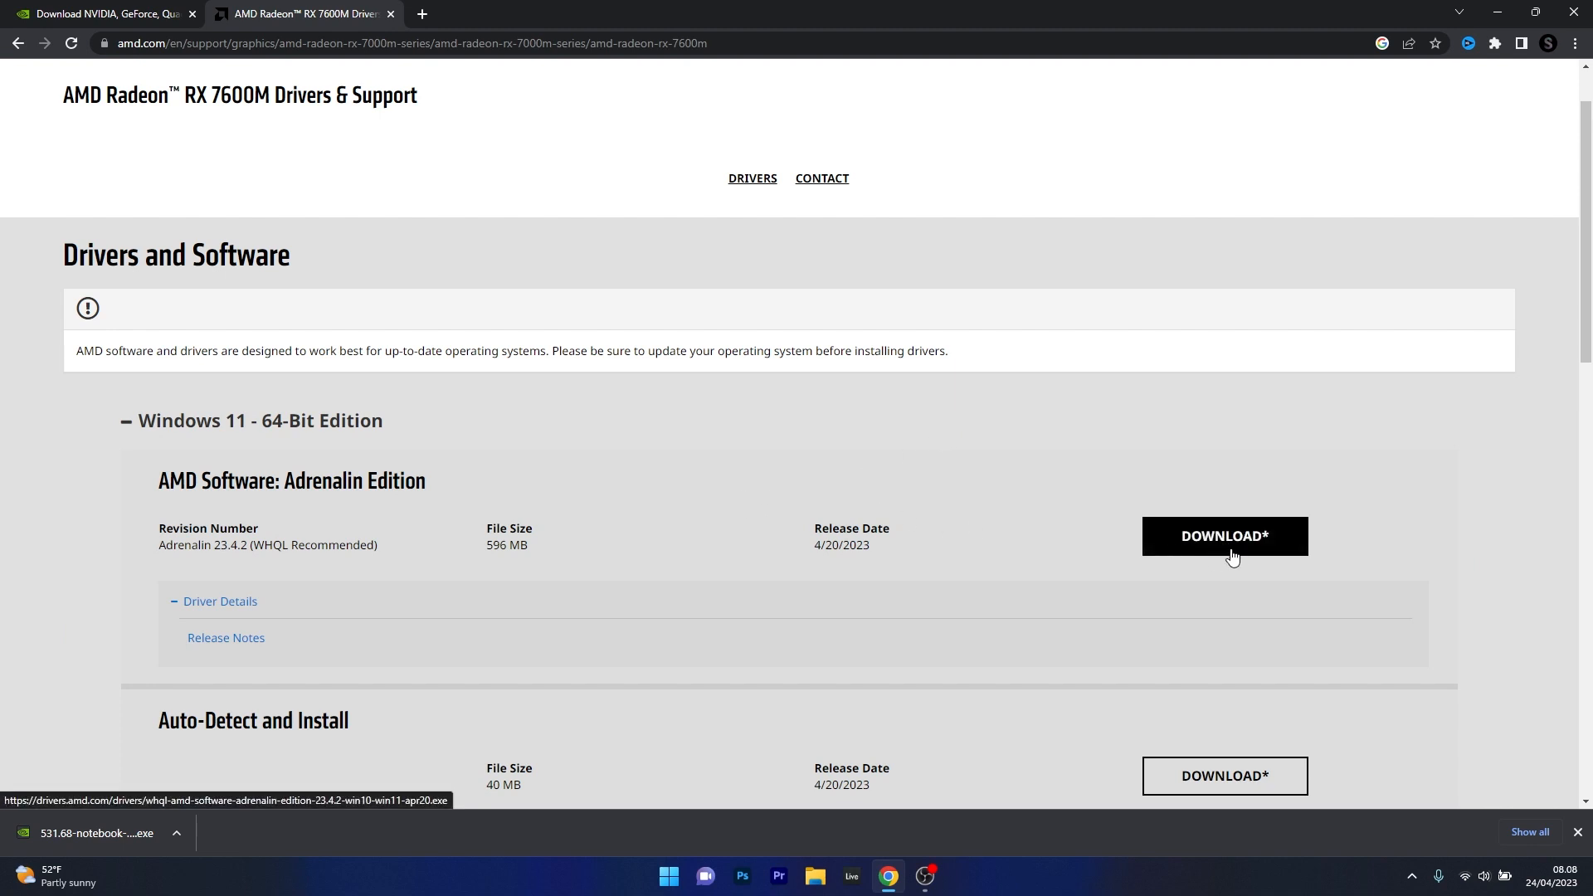
mouse_move(405, 488)
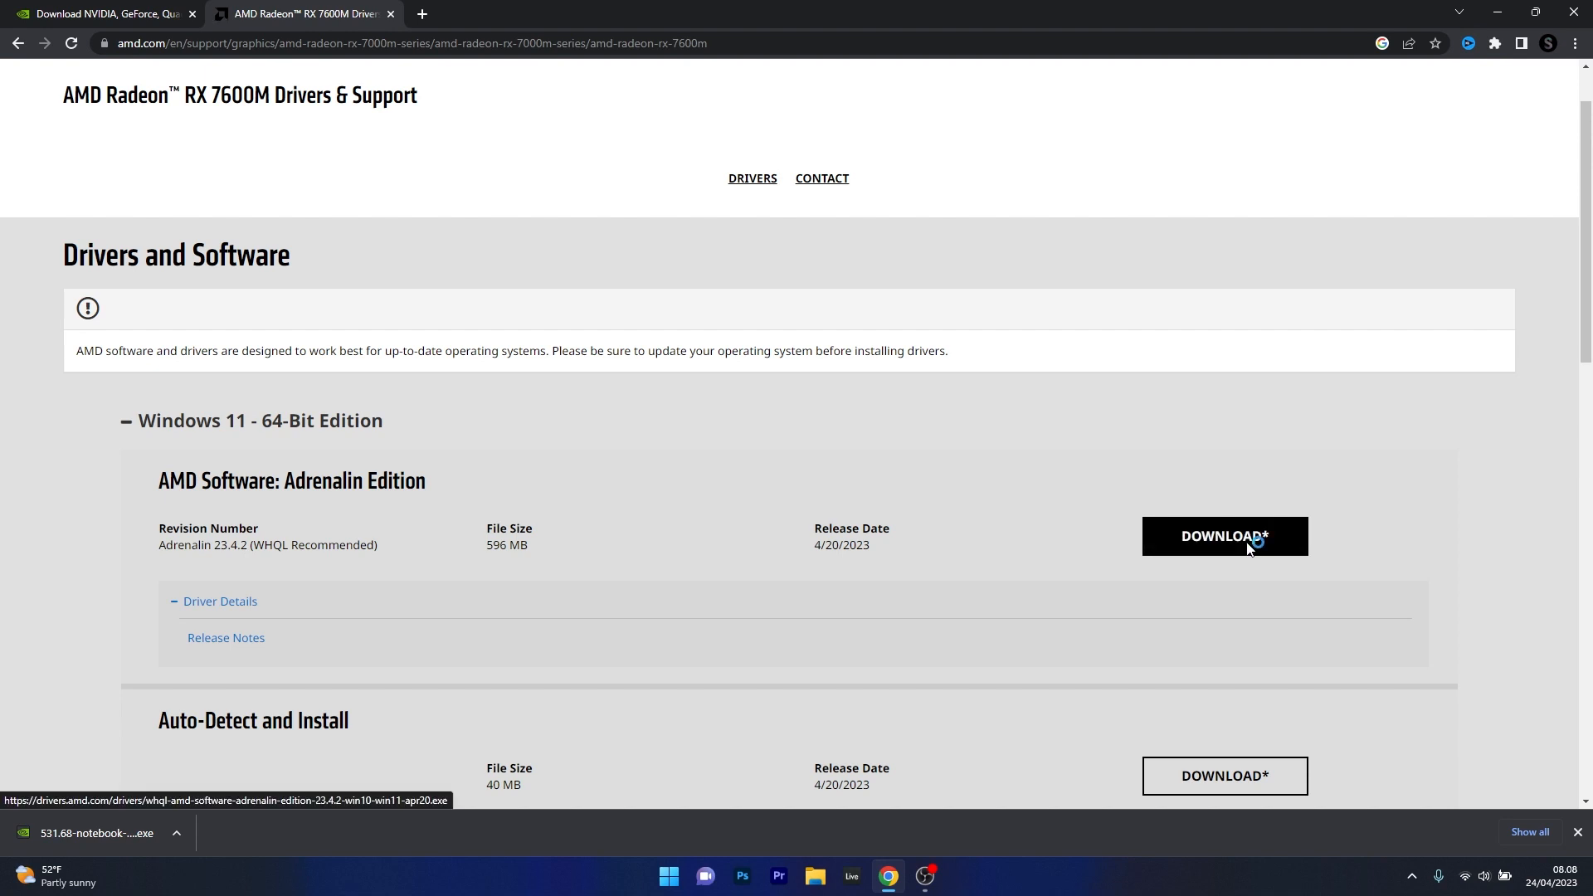
click(1223, 537)
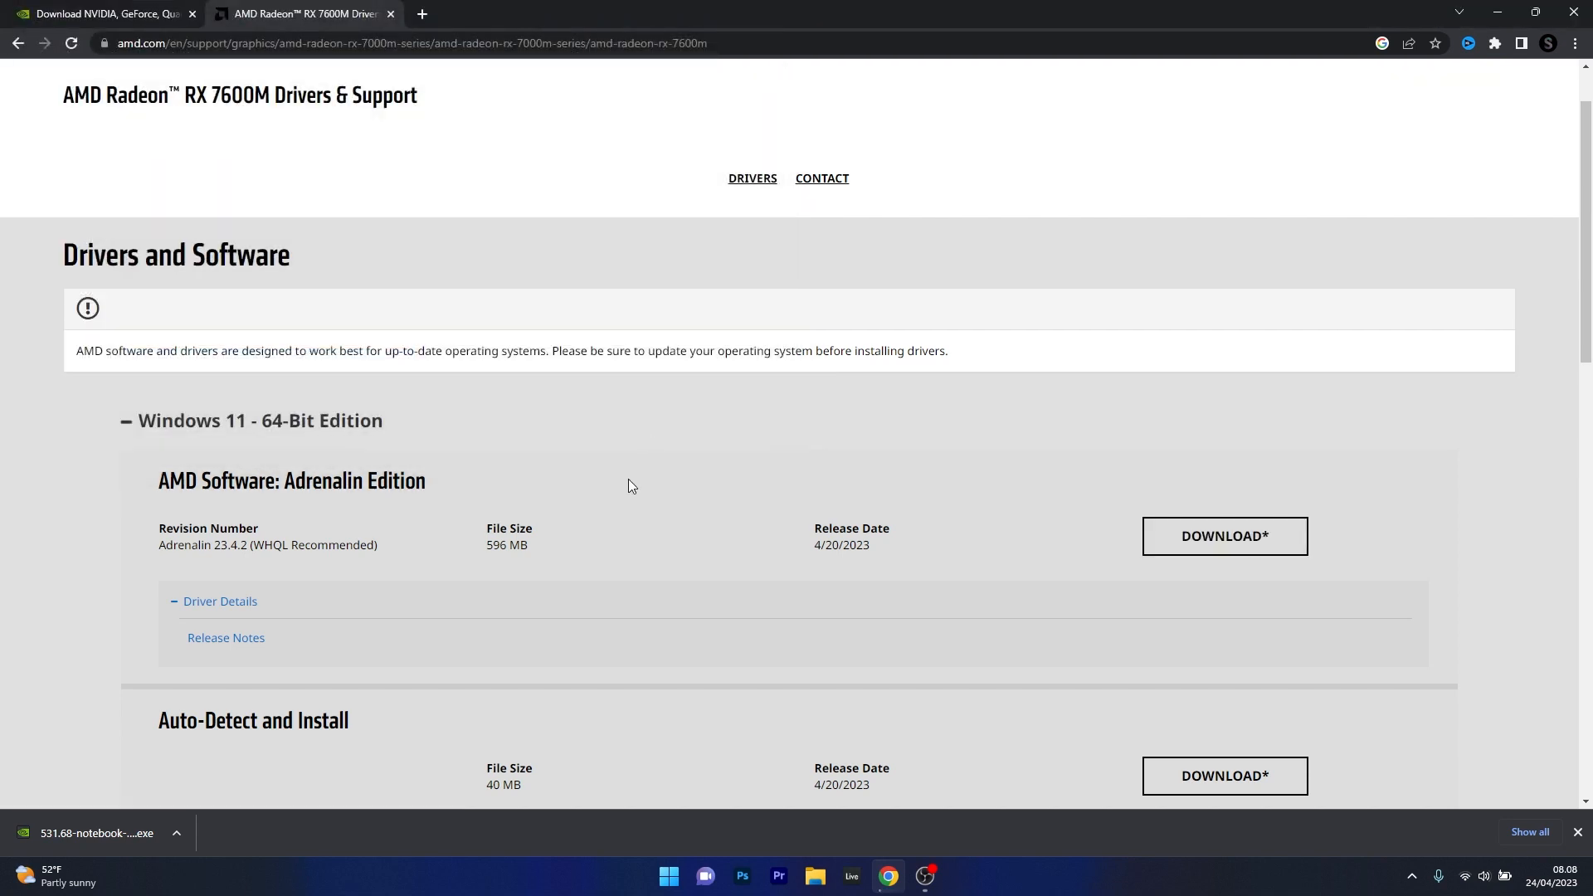
click(1223, 535)
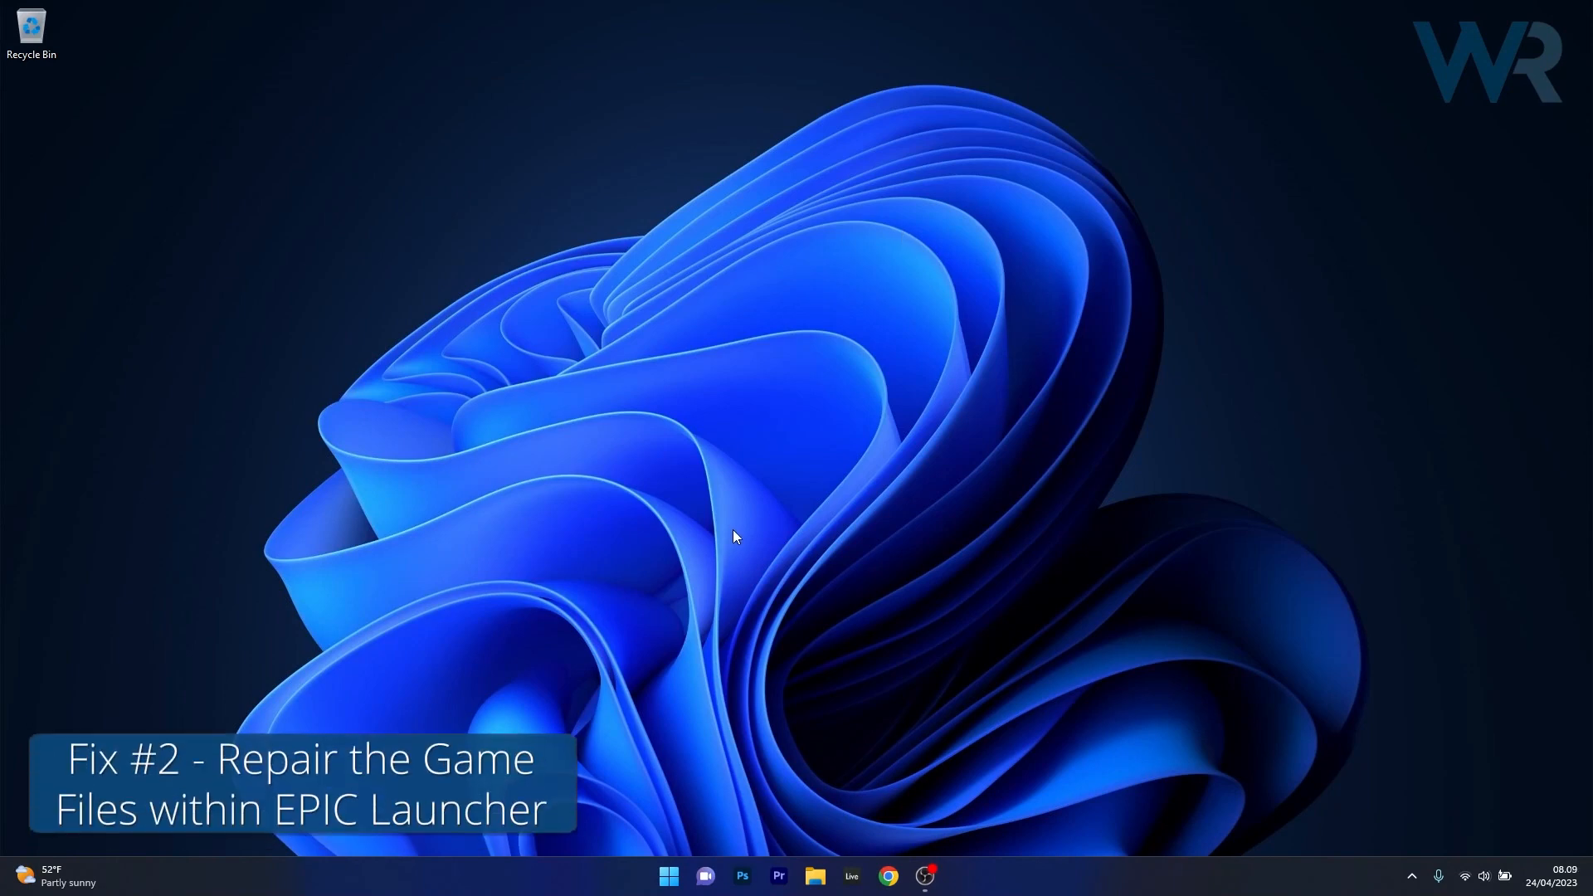
mouse_move(902, 238)
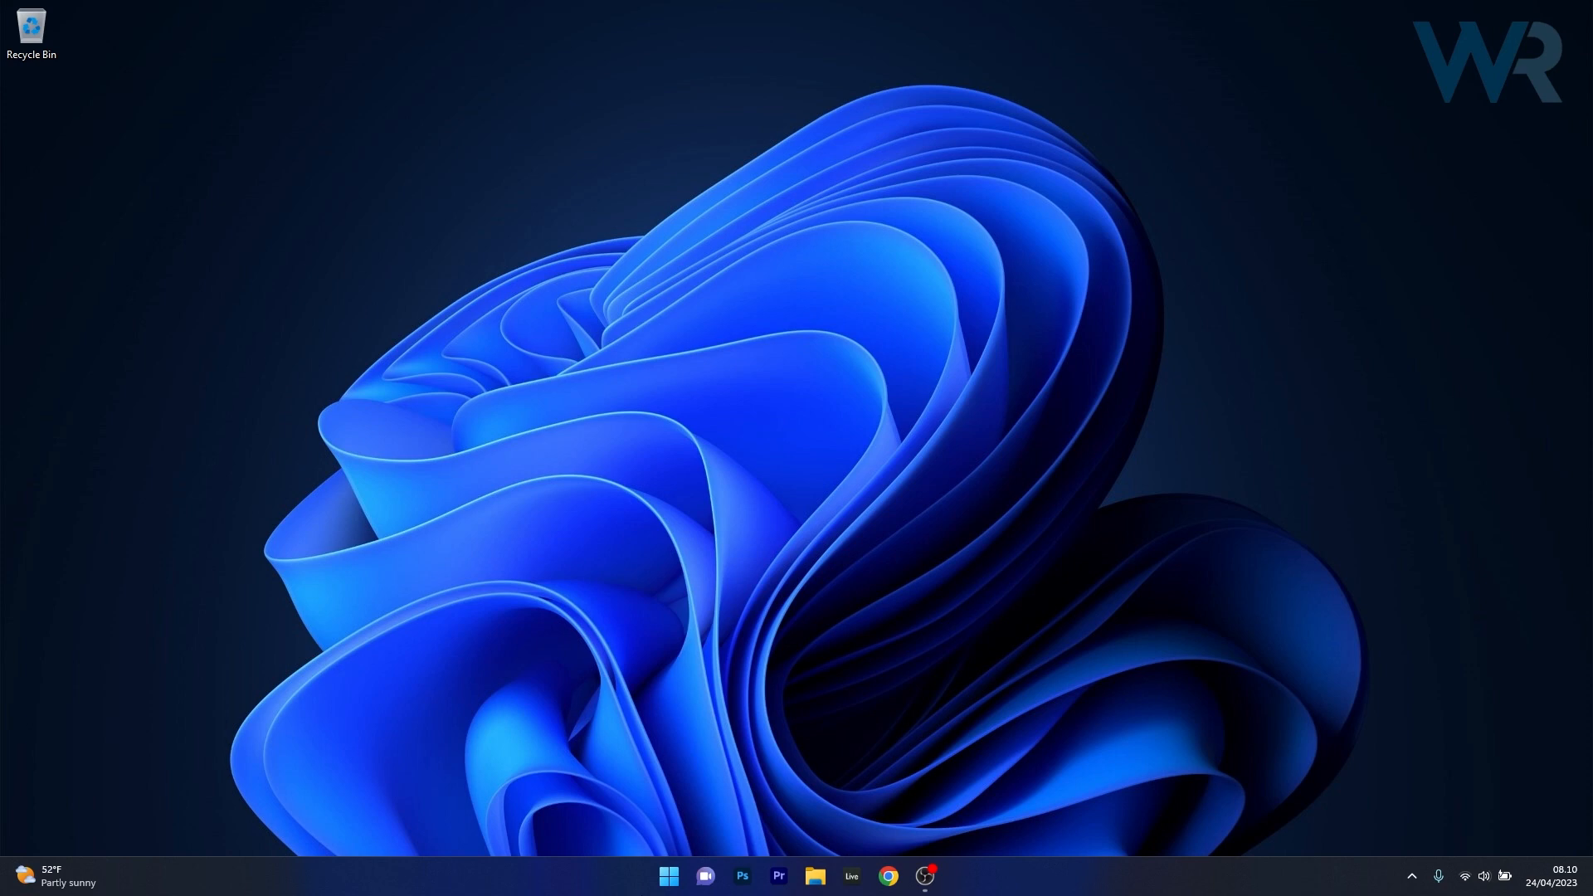
Step: Open Settings to the Windows Update page and start checking for updates
click(668, 875)
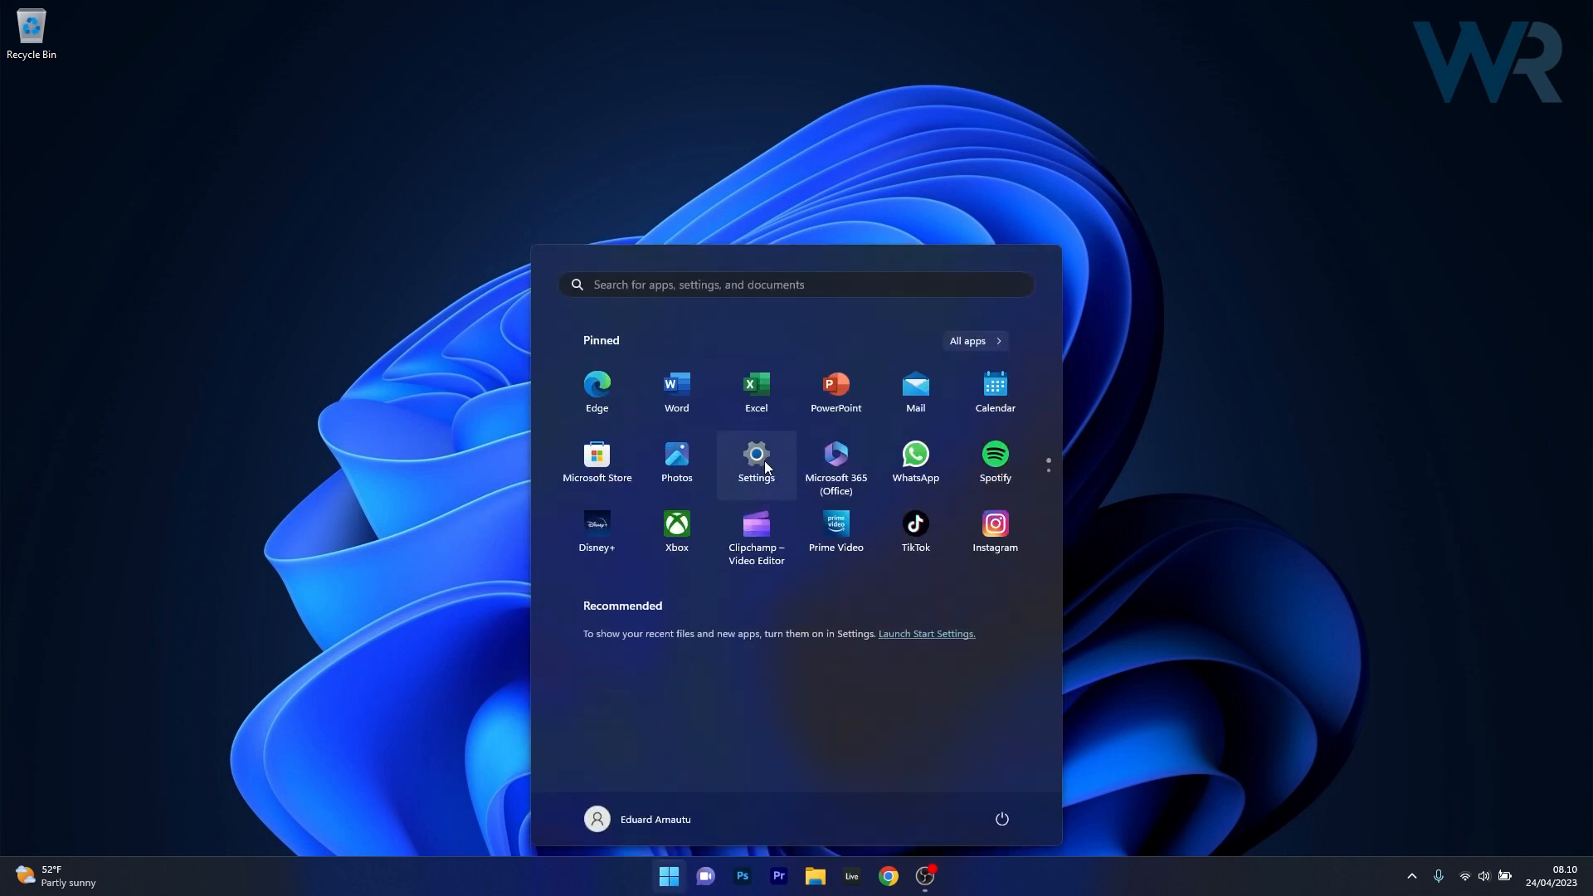
click(756, 454)
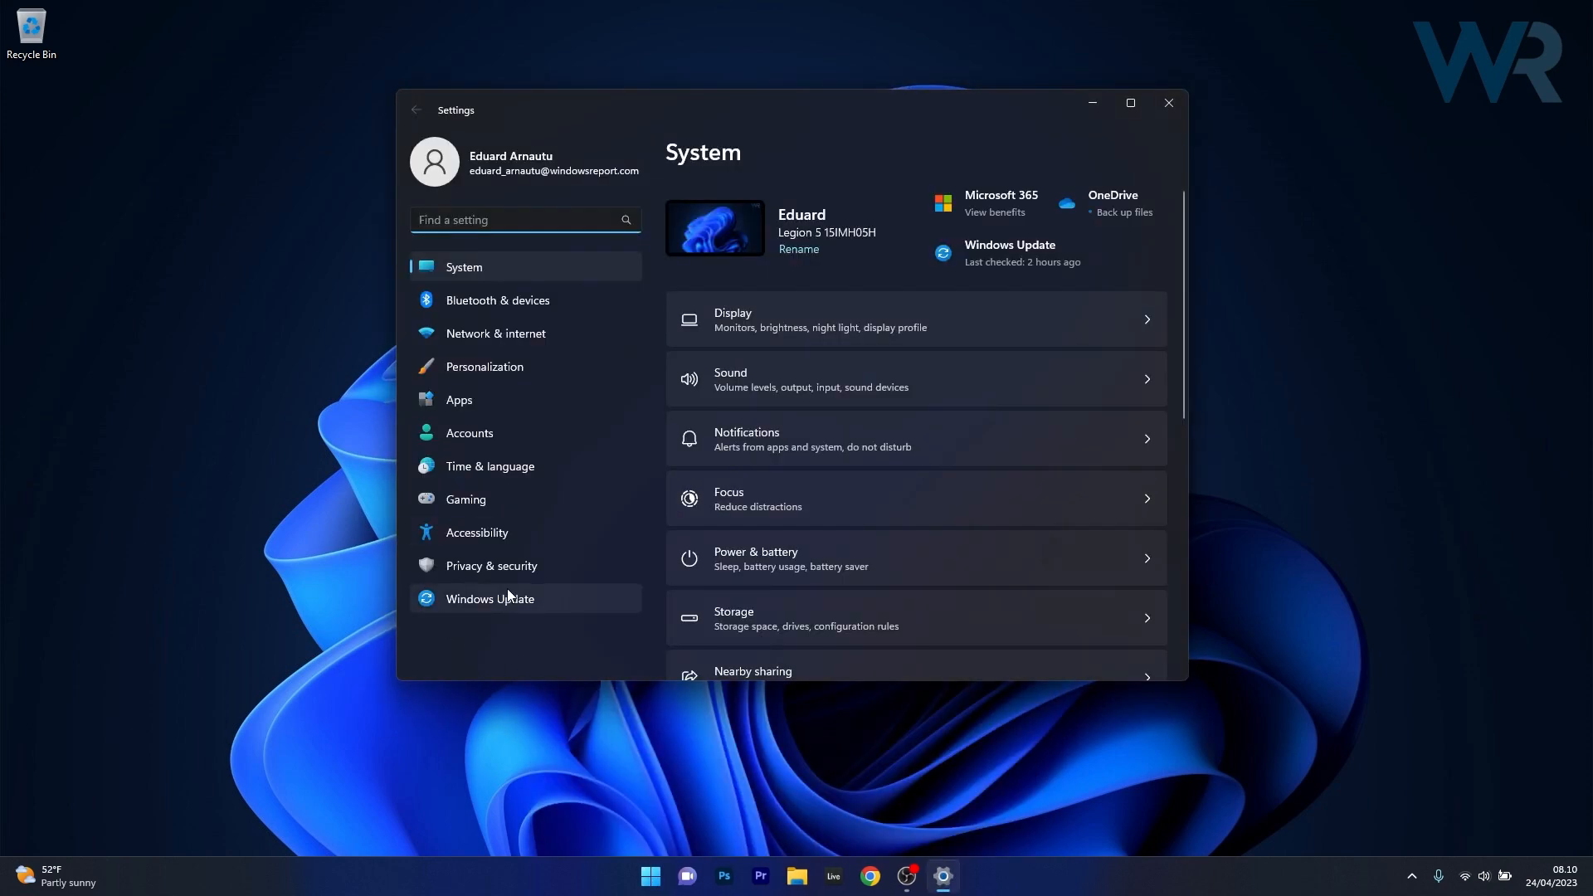
click(489, 598)
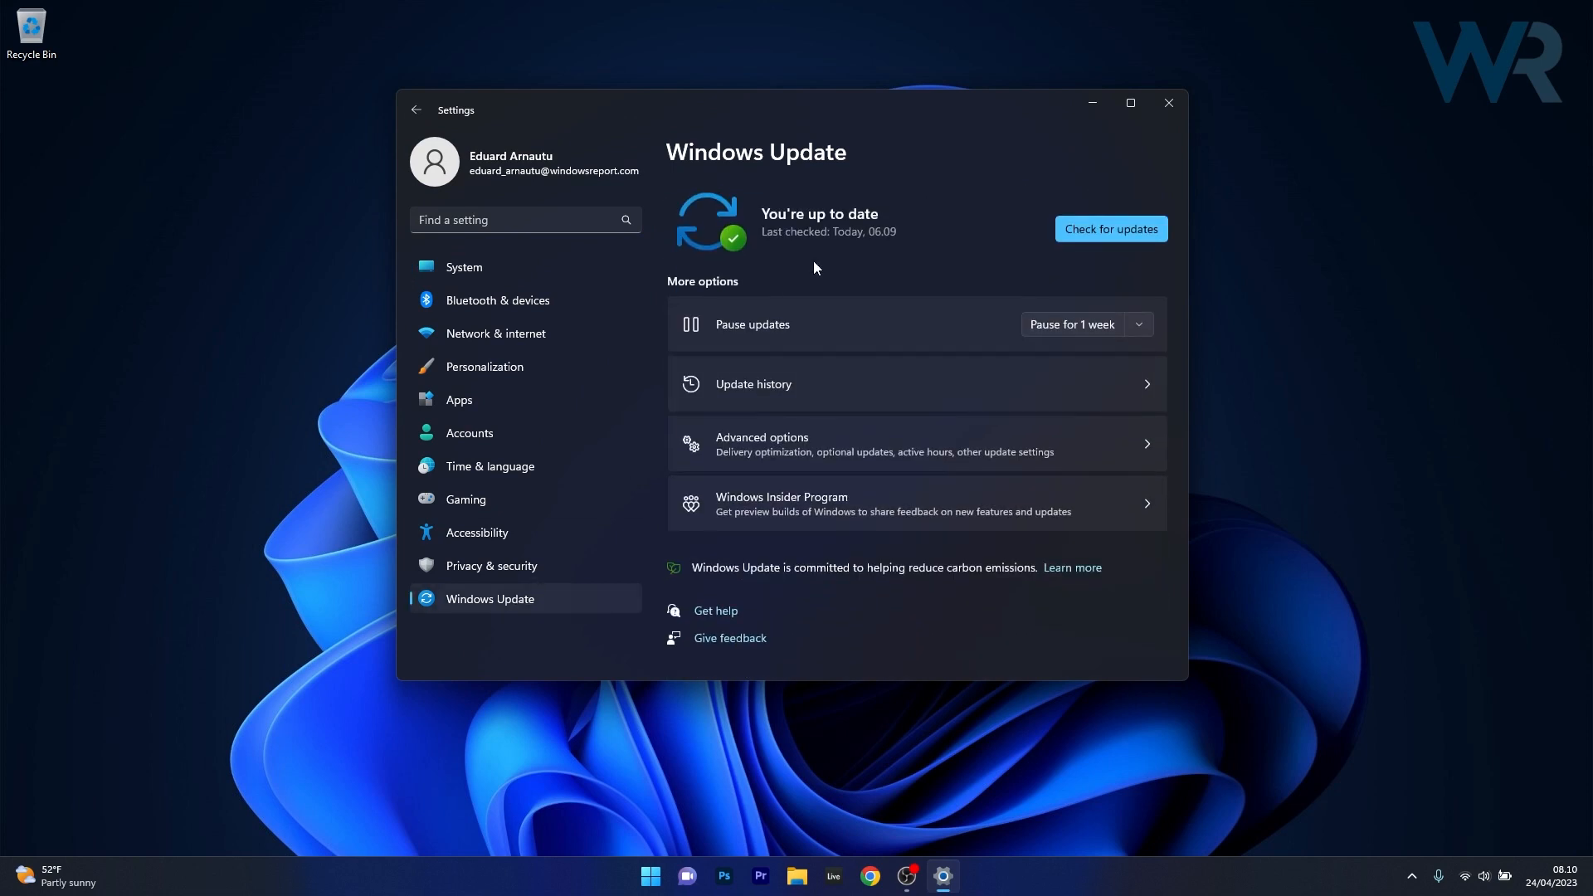
mouse_move(1110, 229)
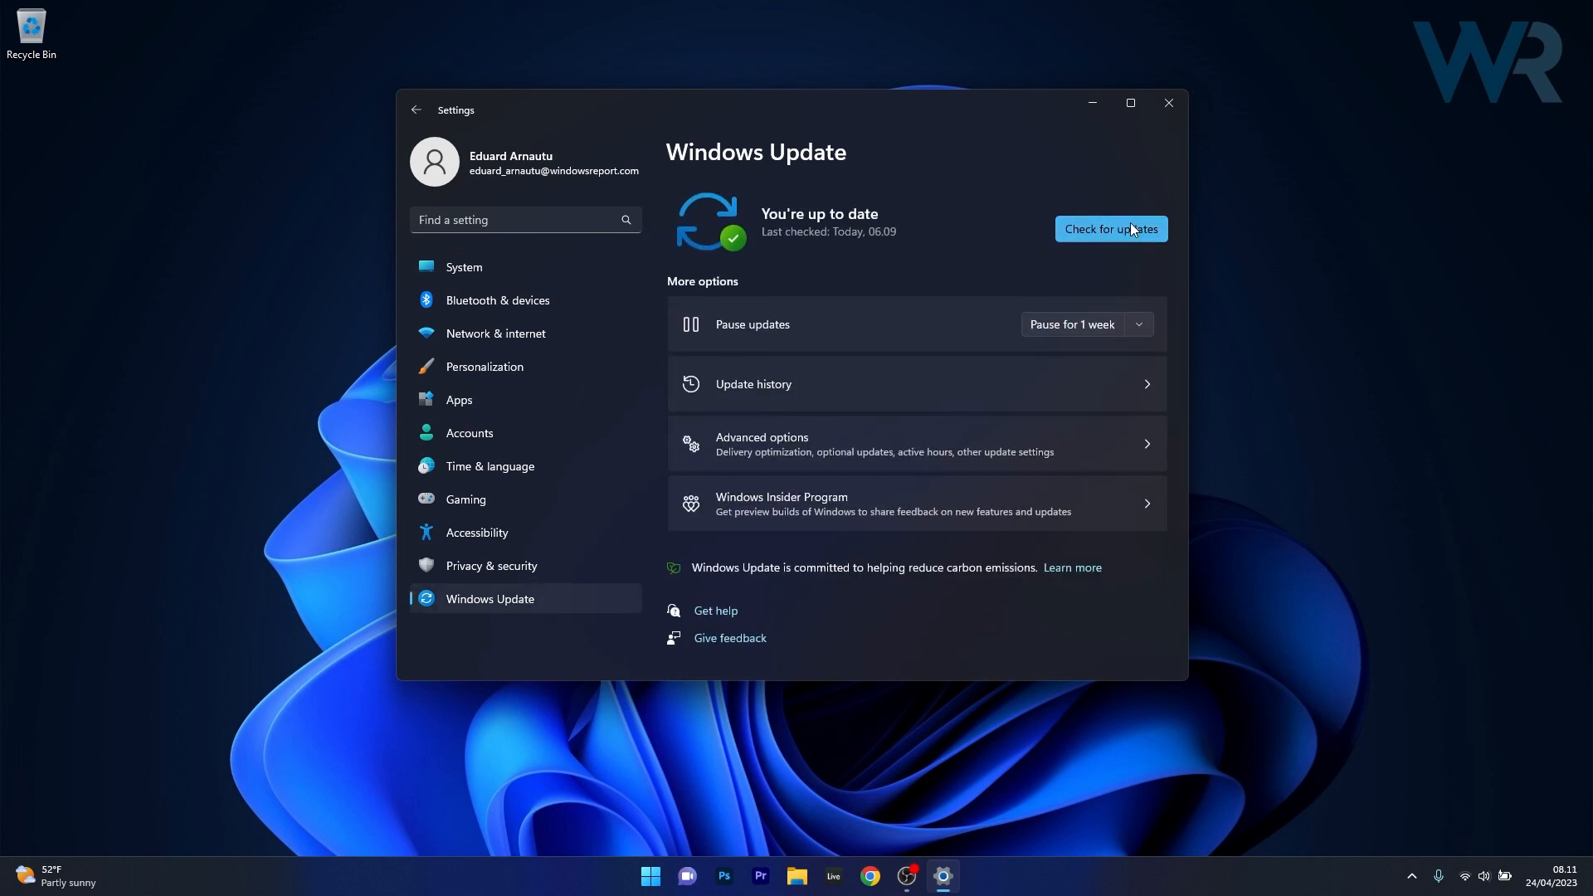
click(1109, 229)
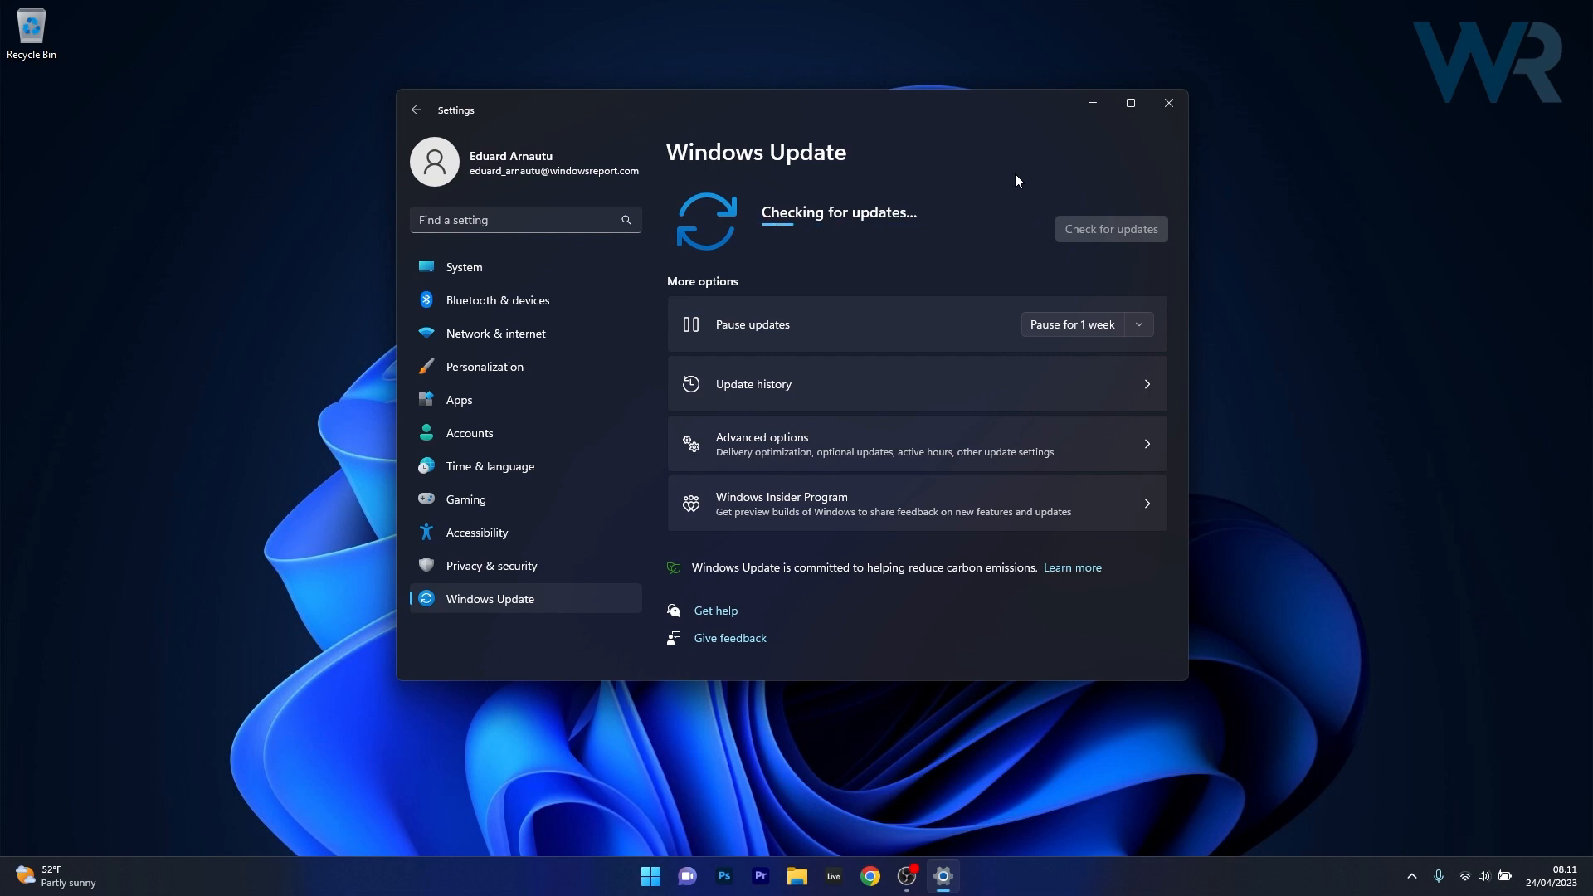
mouse_move(1077, 165)
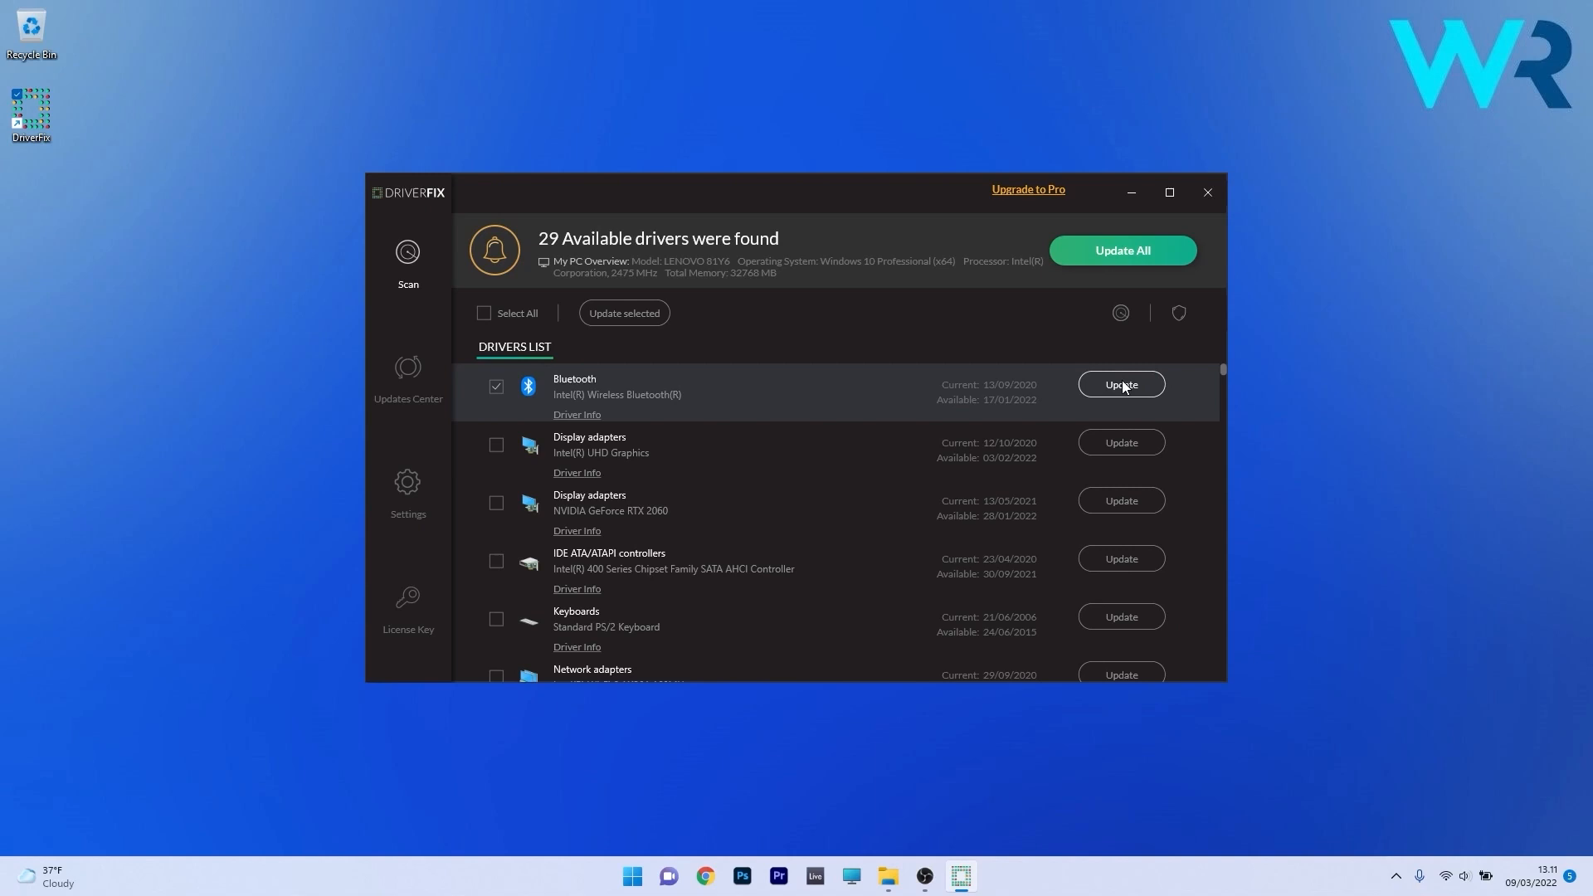
Step: Use DriverFix's automatic update option to update all 29 outdated drivers
click(1121, 384)
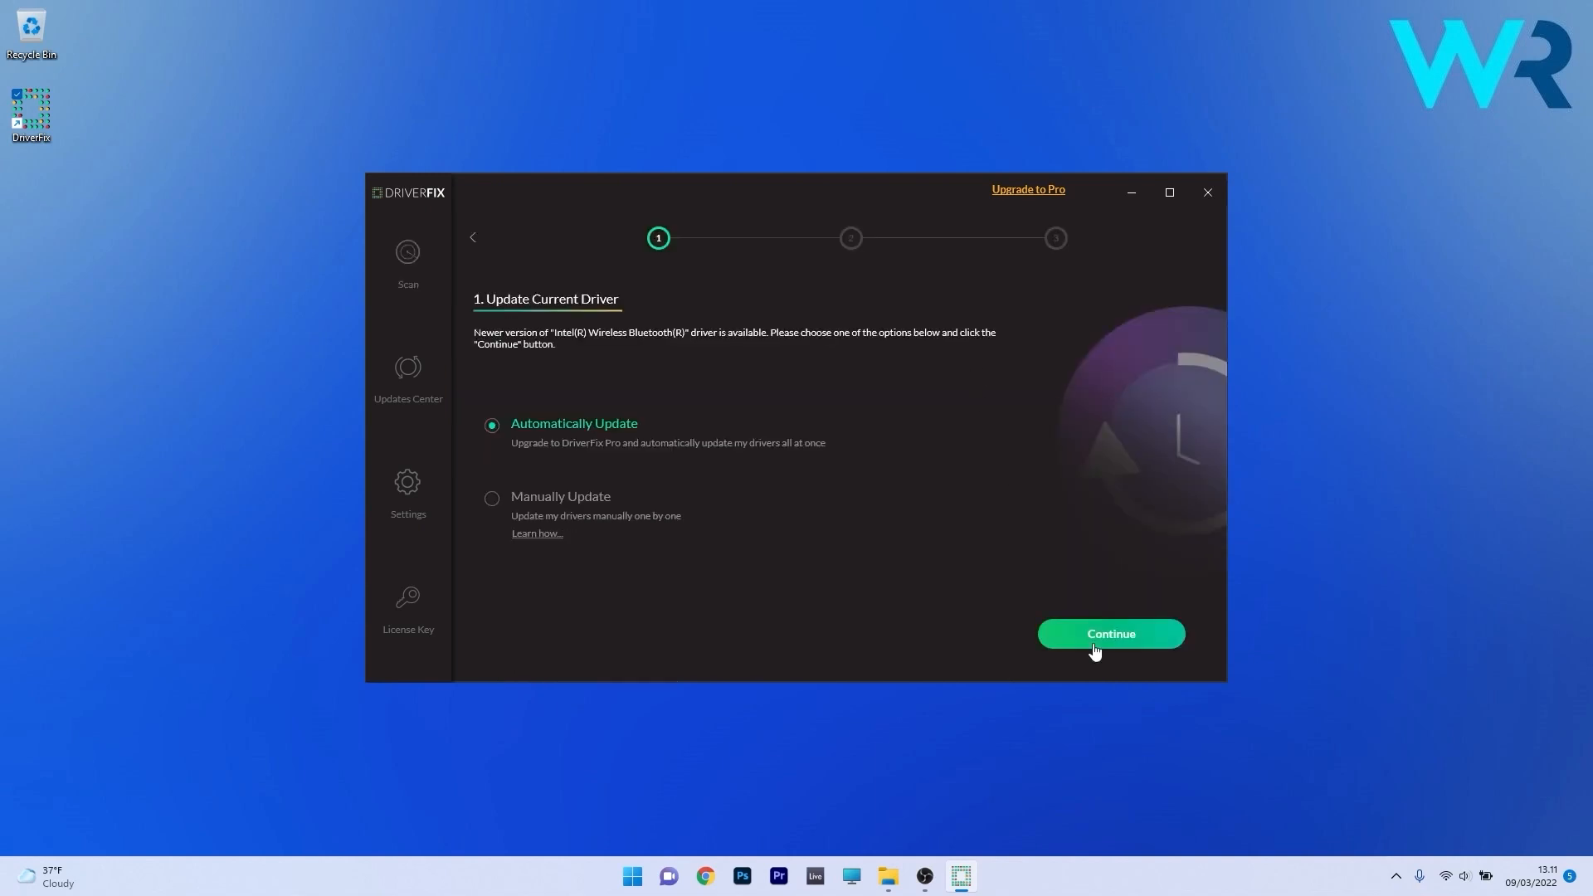
click(1109, 633)
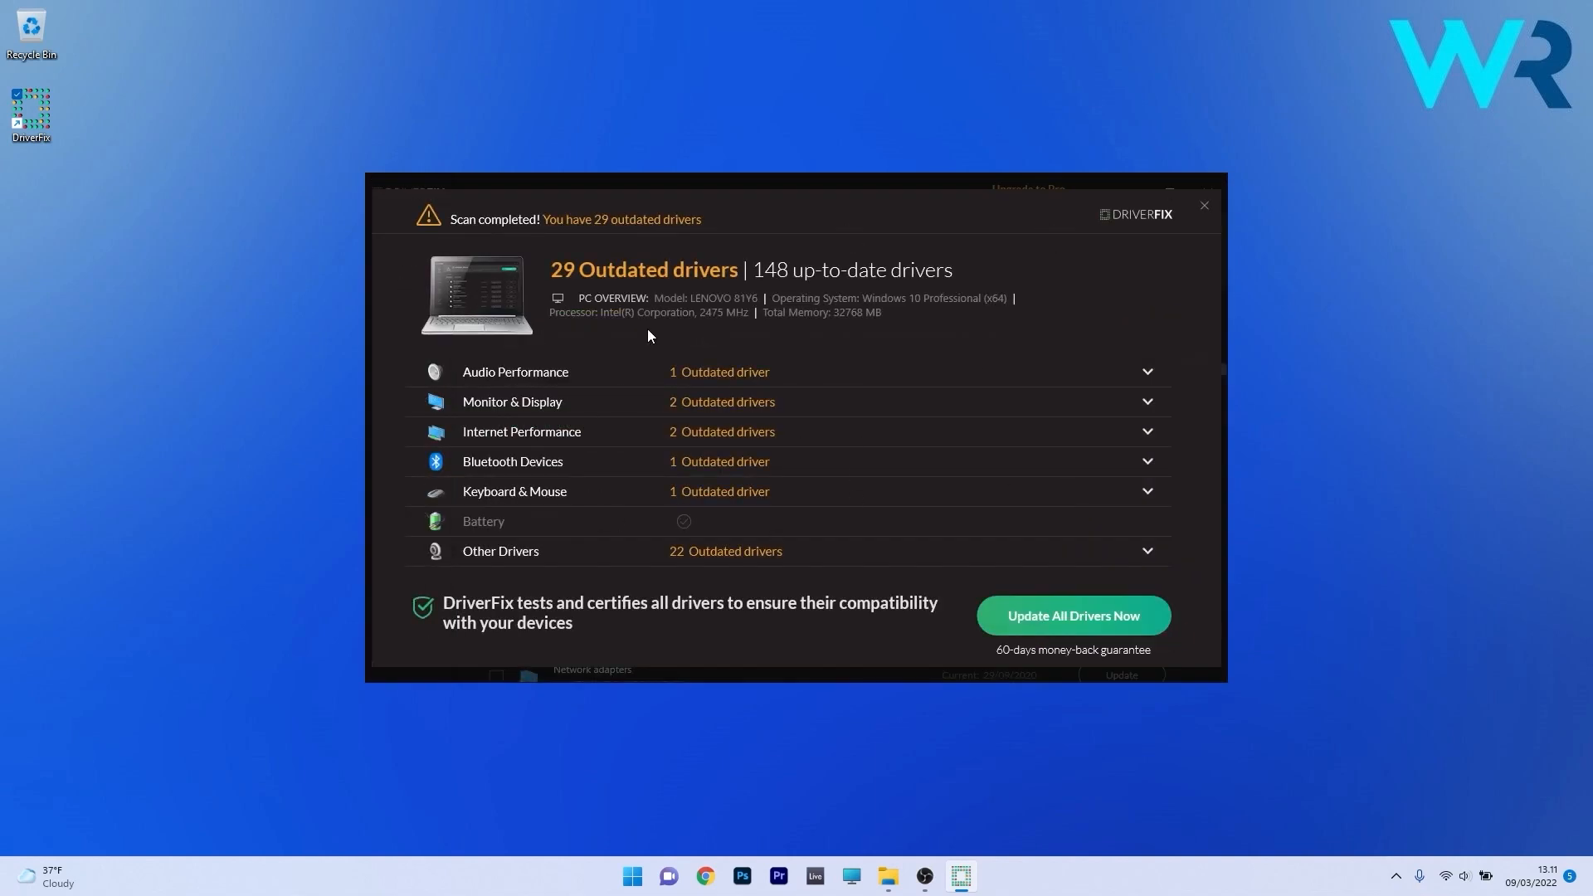
click(1071, 616)
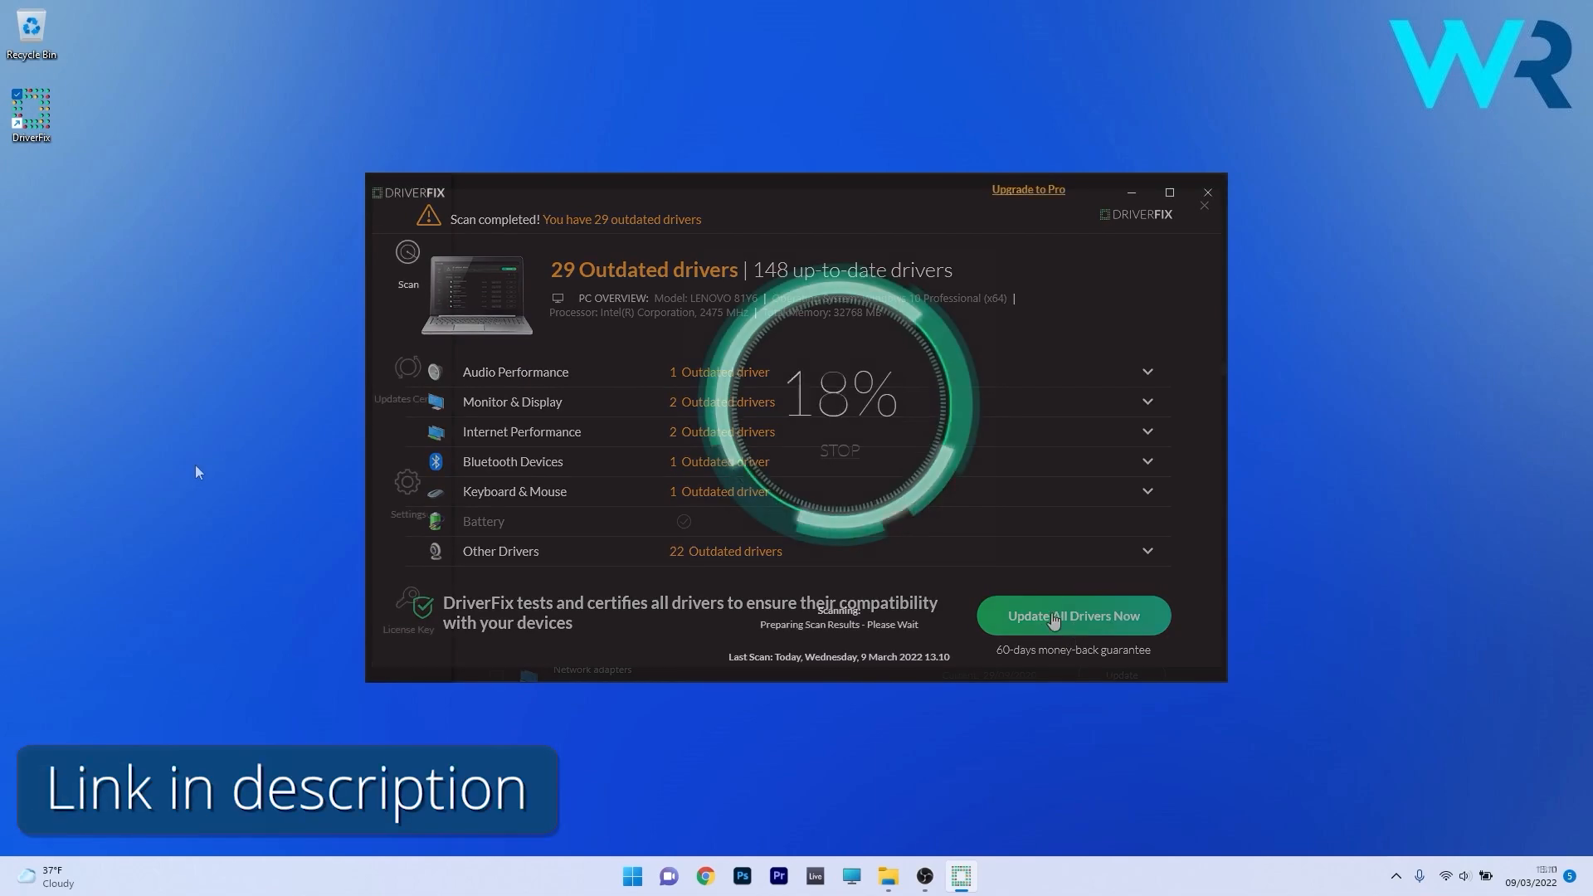
click(1072, 616)
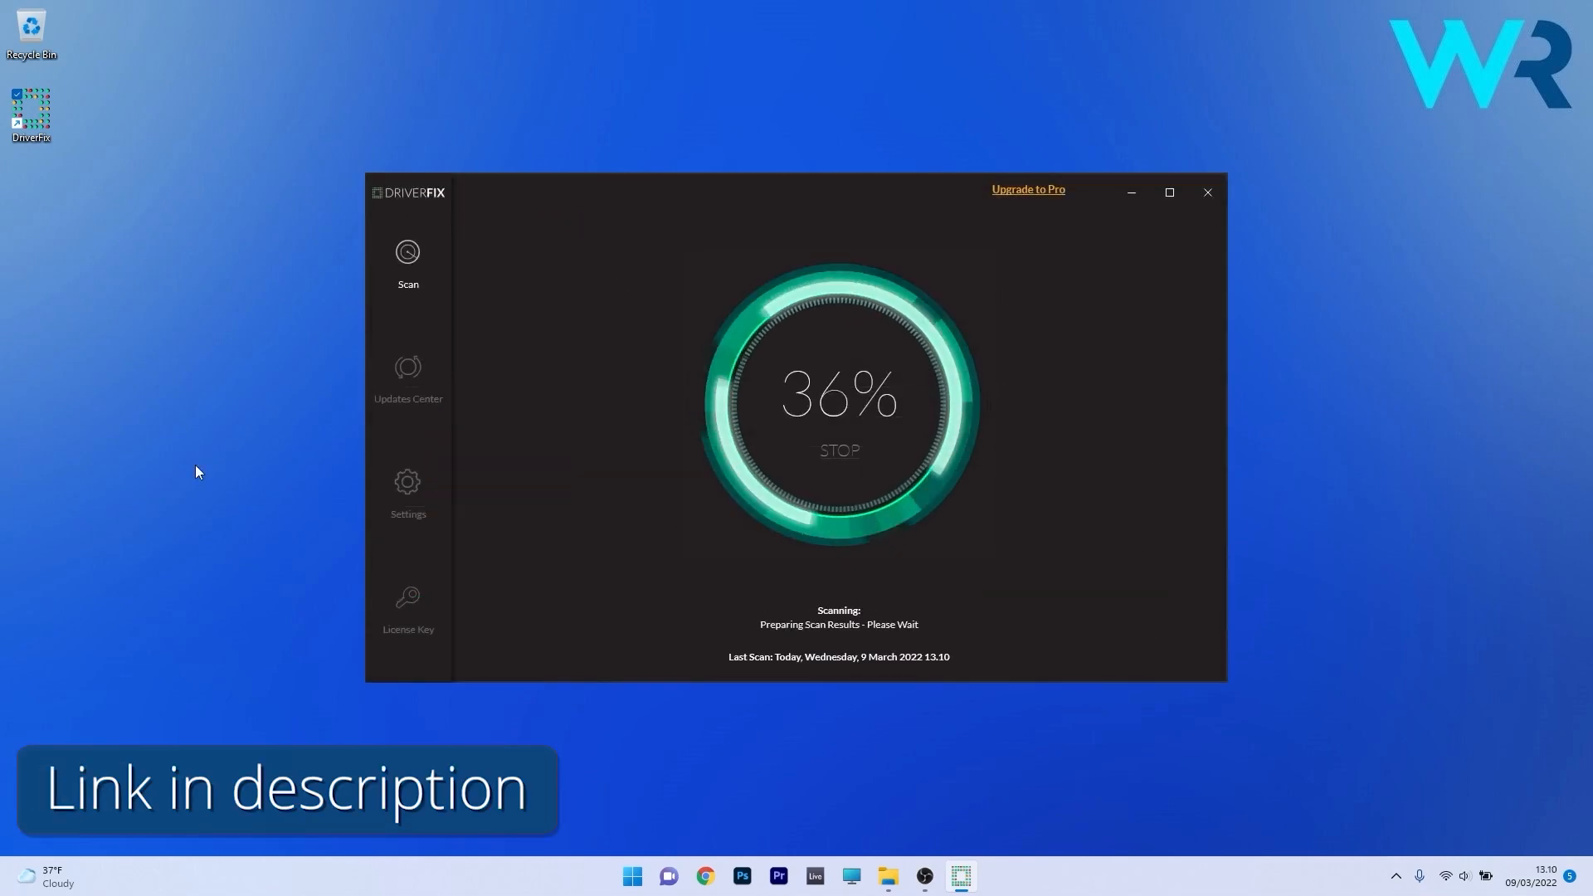